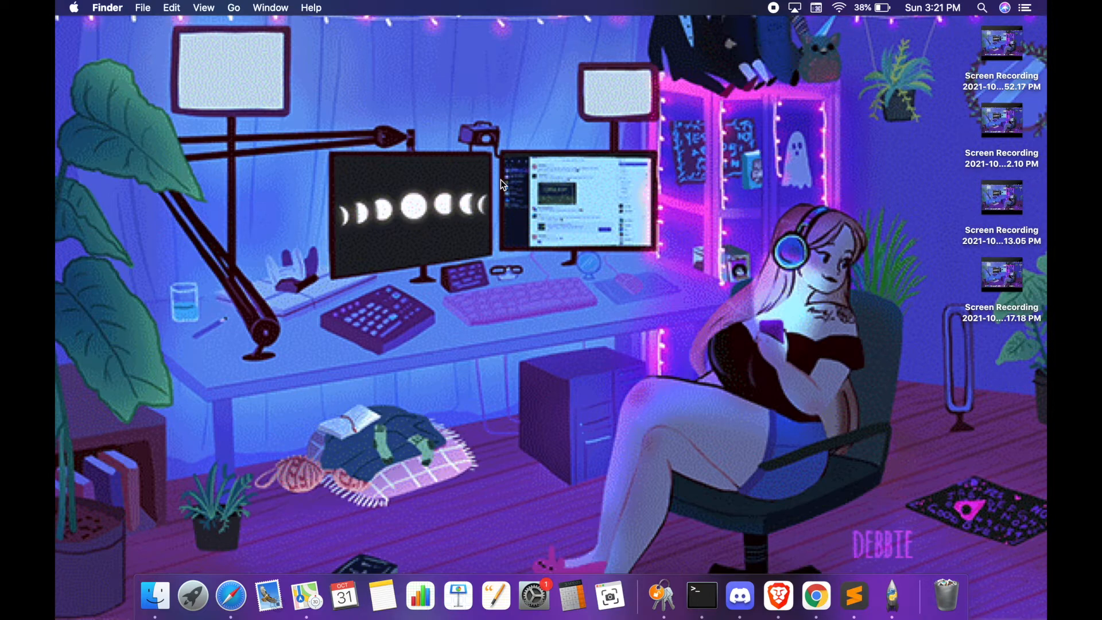
mouse_move(514, 200)
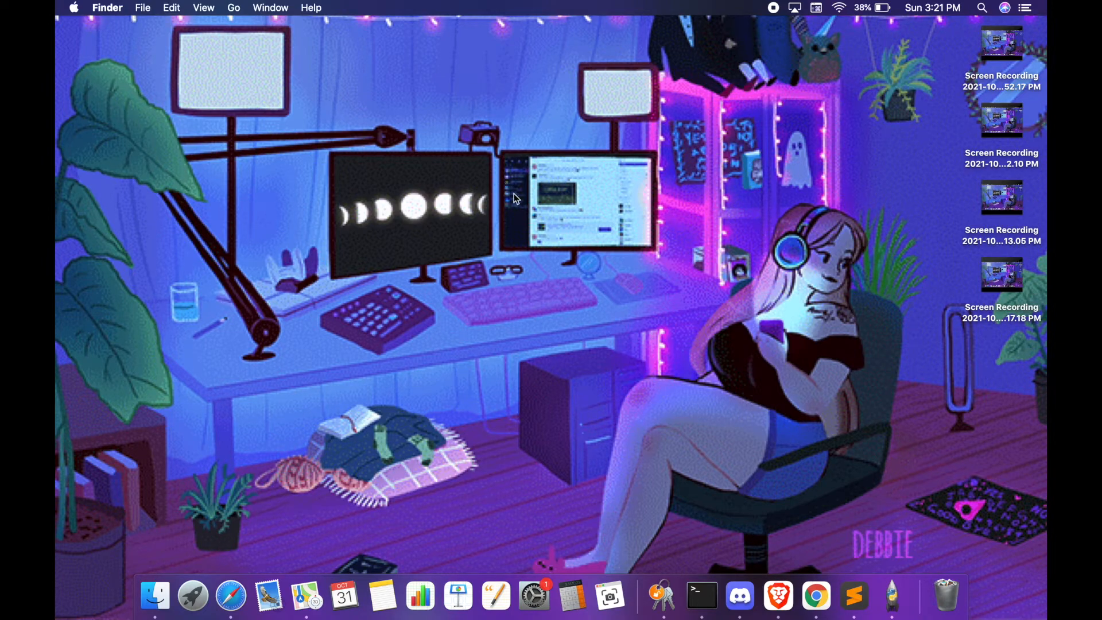
- Search for python 3 in Brave and reach the python.org page offering Python 3.10.0 for macOS
left_click(778, 597)
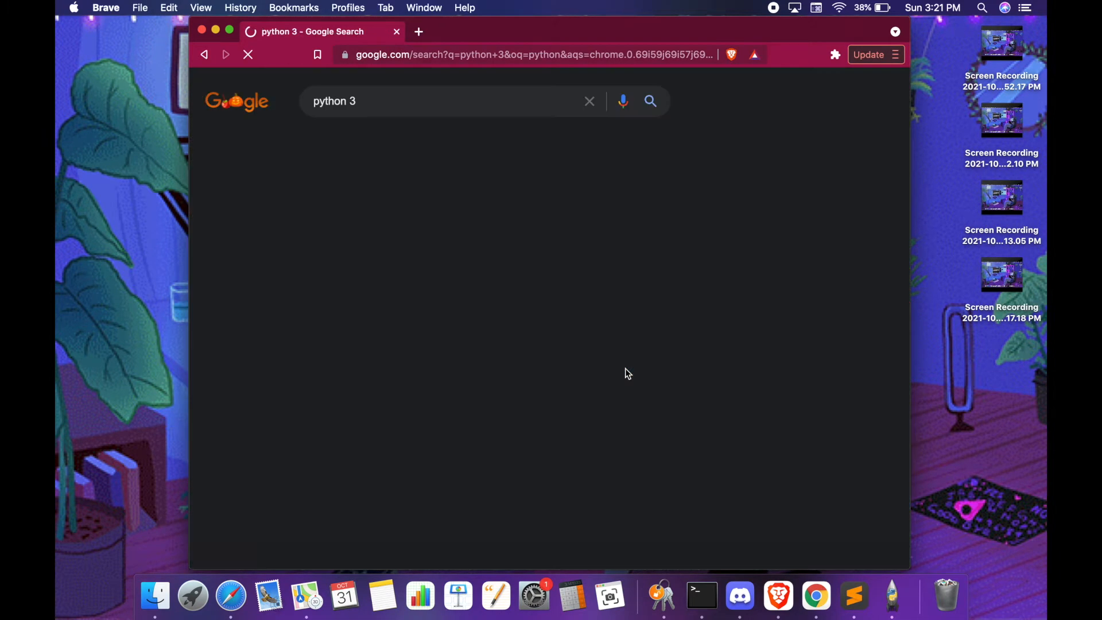
left_click(262, 218)
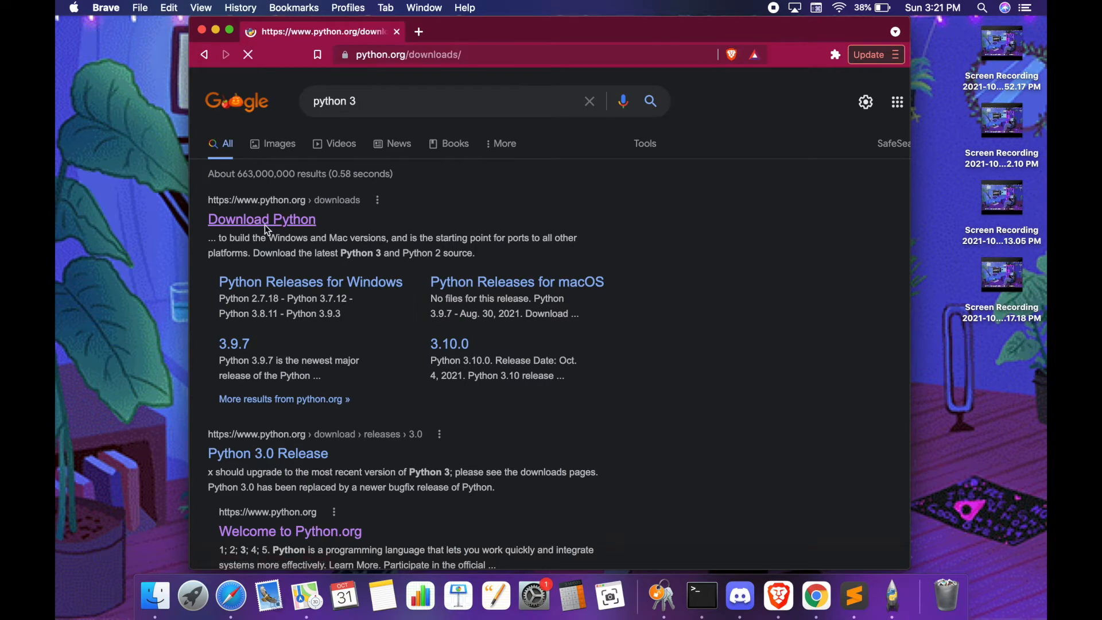
left_click(262, 218)
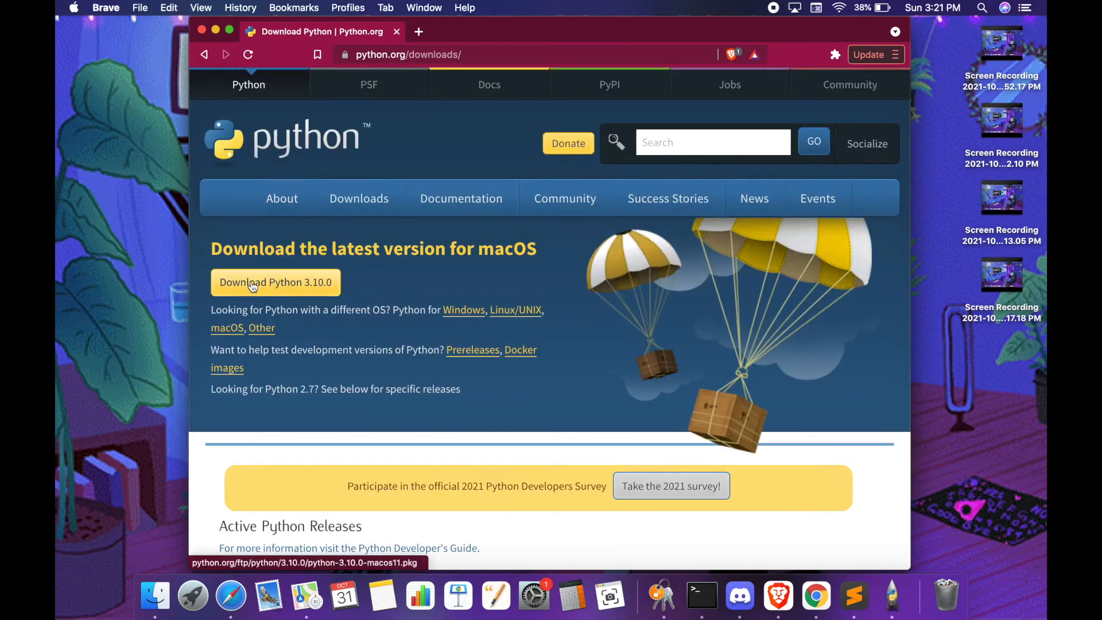
- Step the Python 3.10.0 installer past readme and licence to Standard Install, then dismiss it
left_click(275, 282)
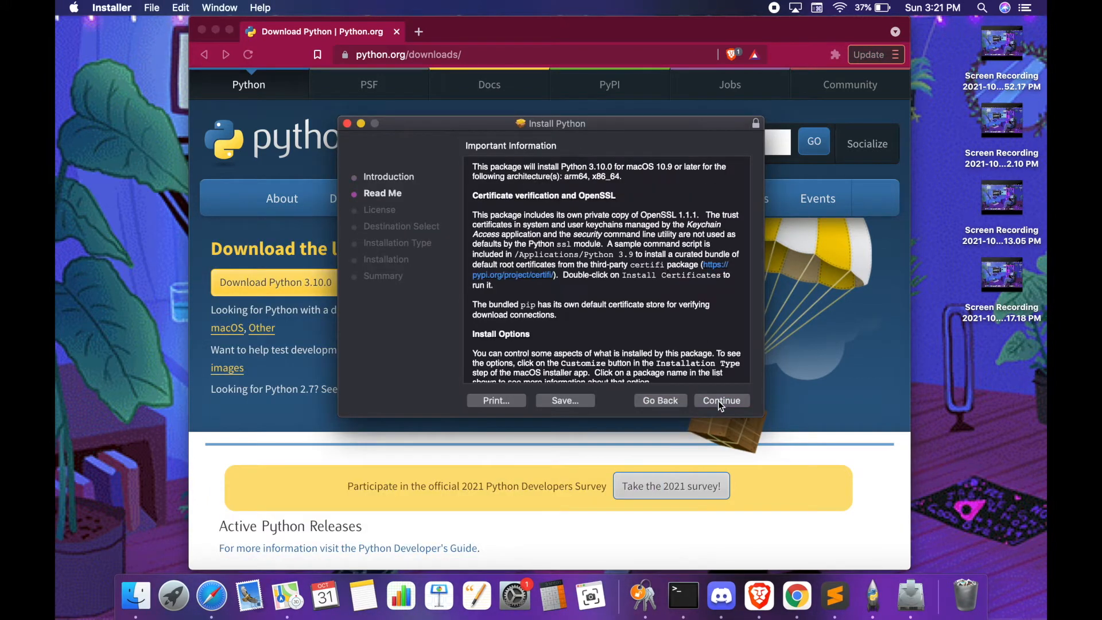
left_click(721, 399)
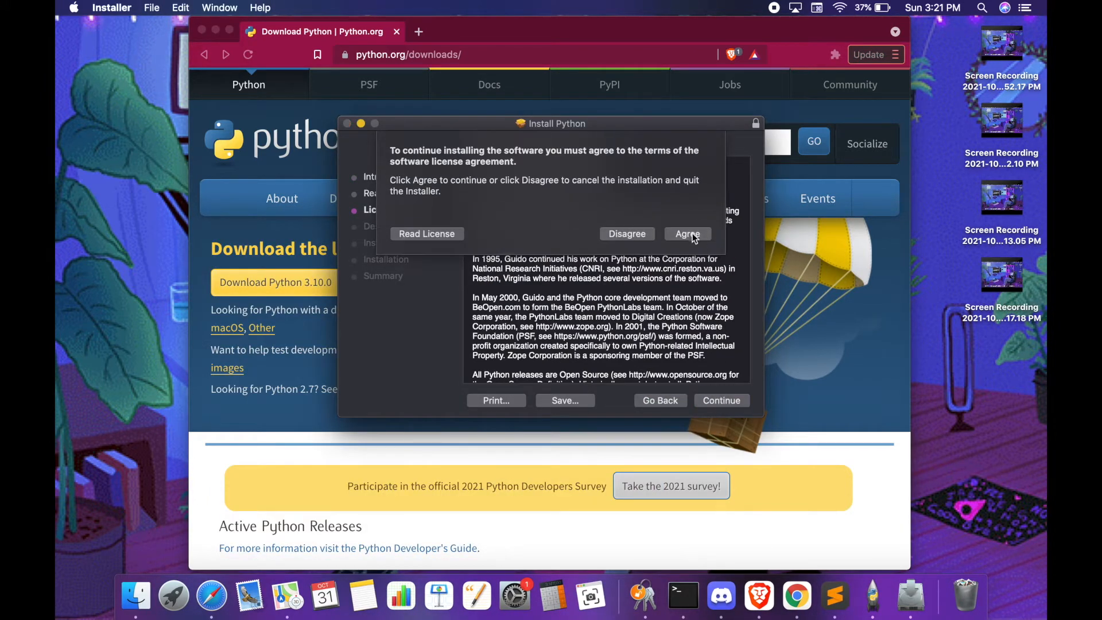
left_click(688, 234)
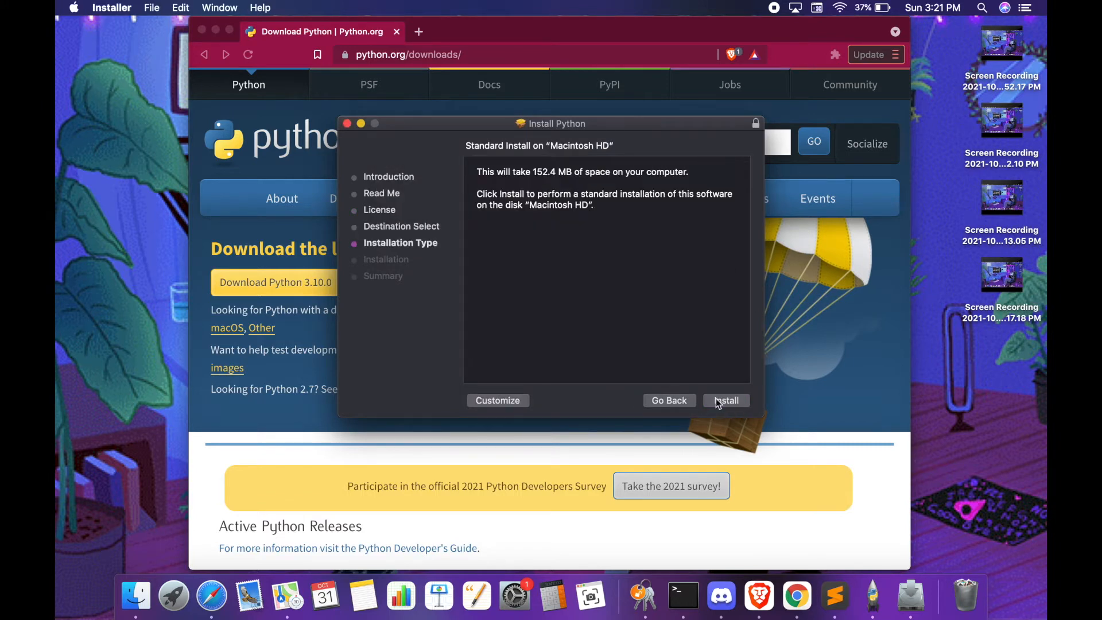
mouse_move(767, 365)
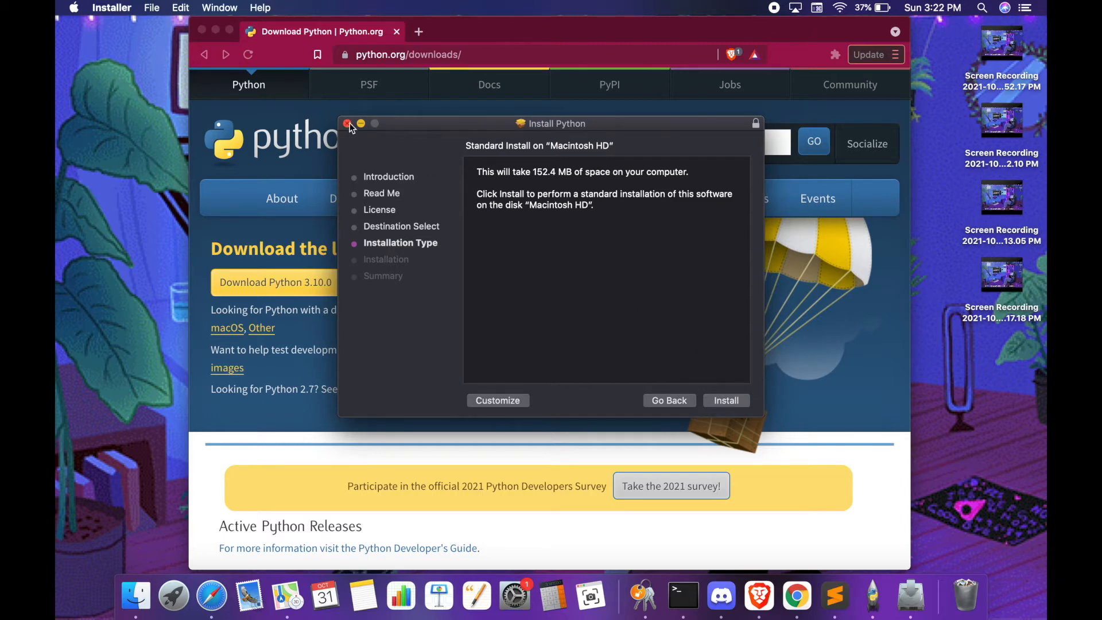
left_click(346, 123)
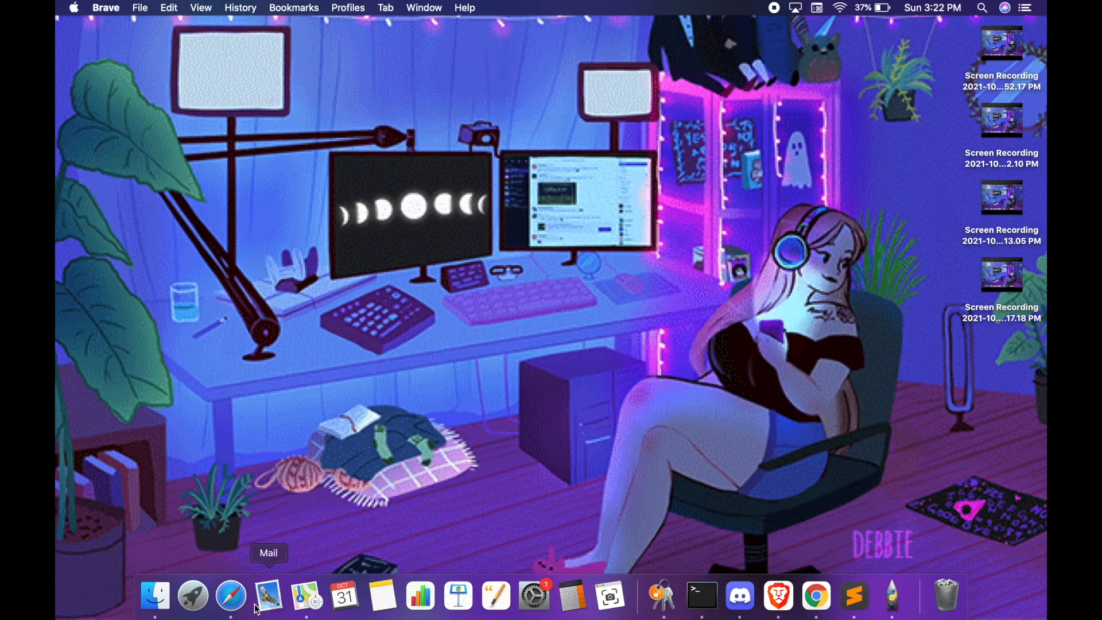
- Launch IDLE from Launchpad and move the Python 3.10.0 shell window toward the screen centre
left_click(193, 596)
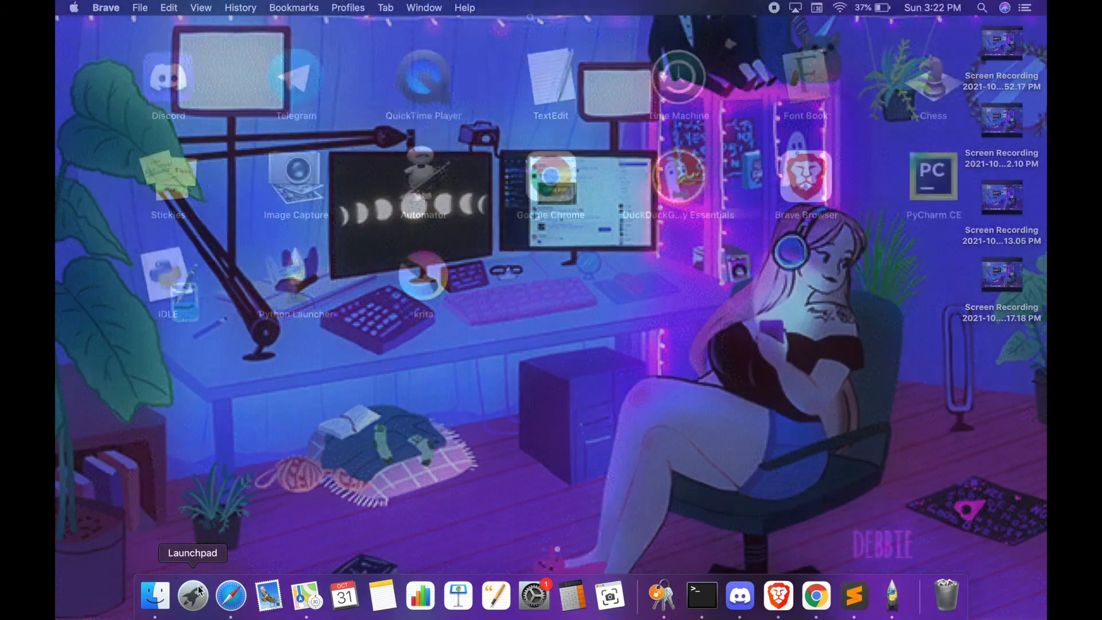
left_click(194, 597)
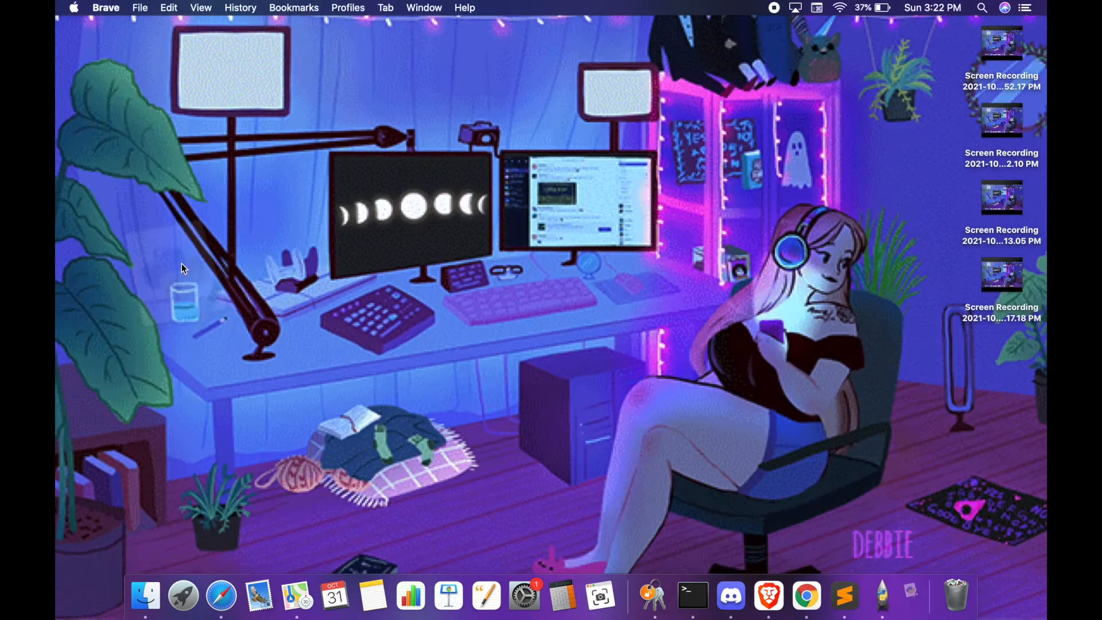
left_click(870, 595)
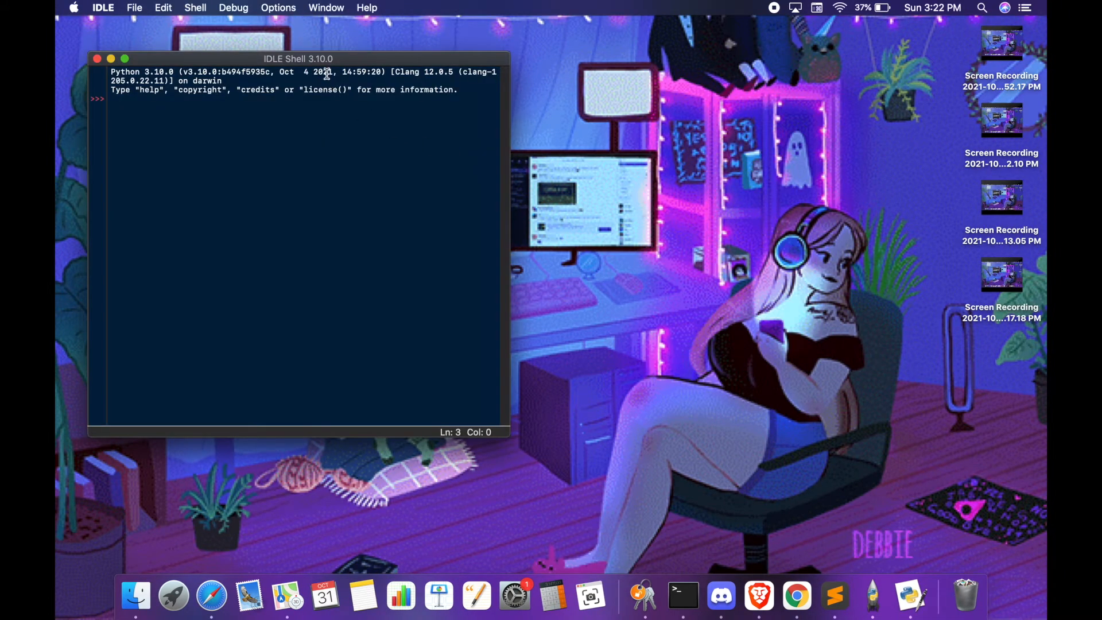
left_click_drag(299, 58, 398, 88)
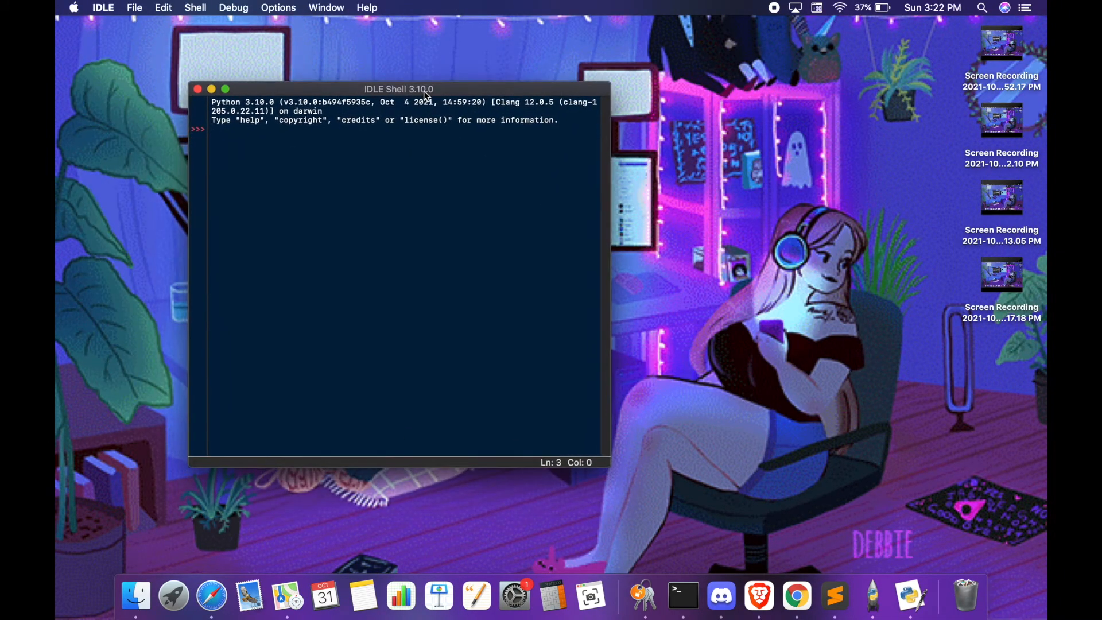
mouse_move(369, 163)
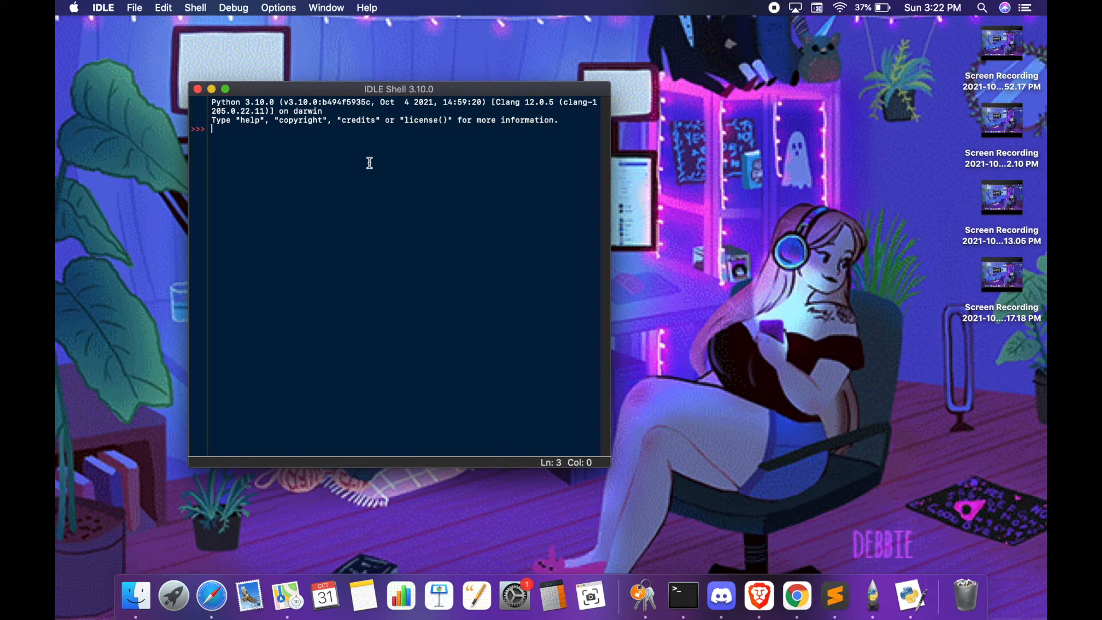
- Have the shell print hello world with print('hello world')
type("print")
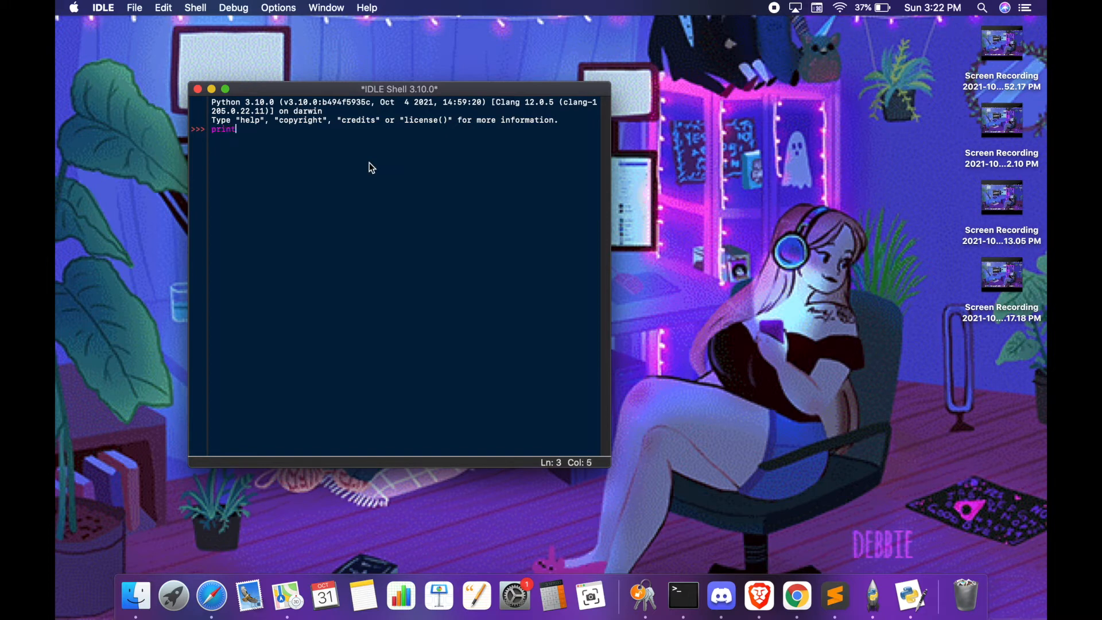
type("('hello wo")
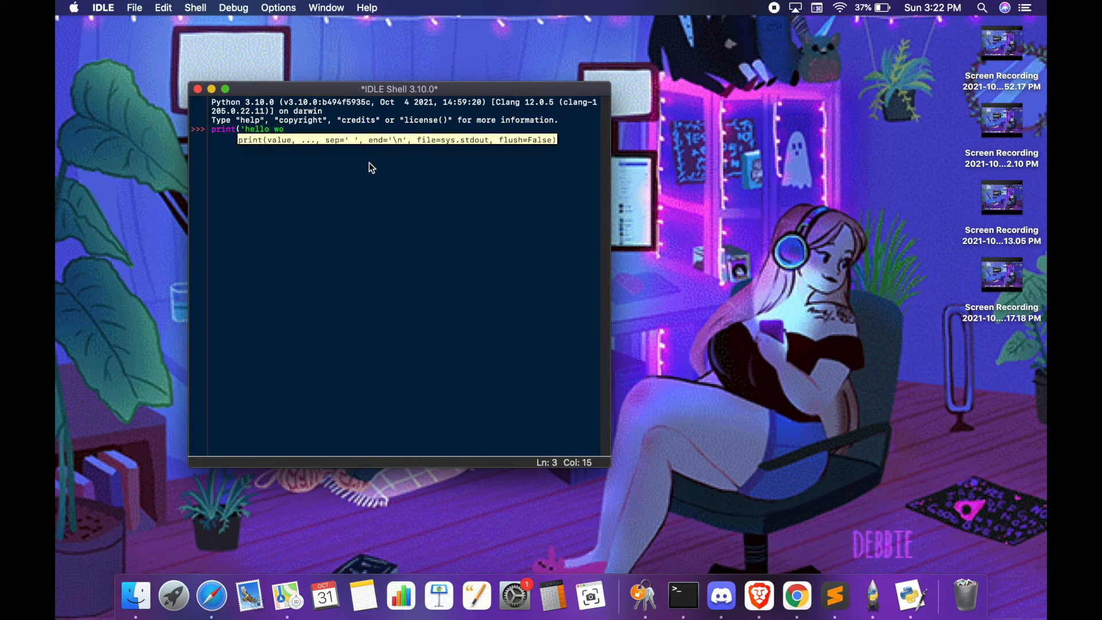
type("rld'")
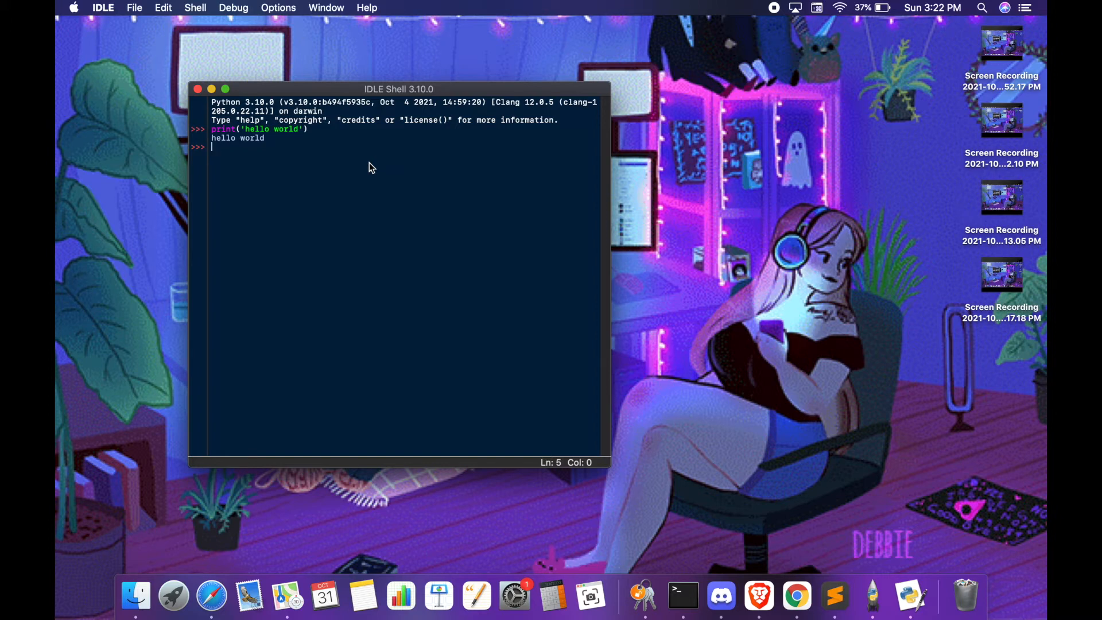
- Assign name = 'francesca' in the shell and echo its value back
type("name")
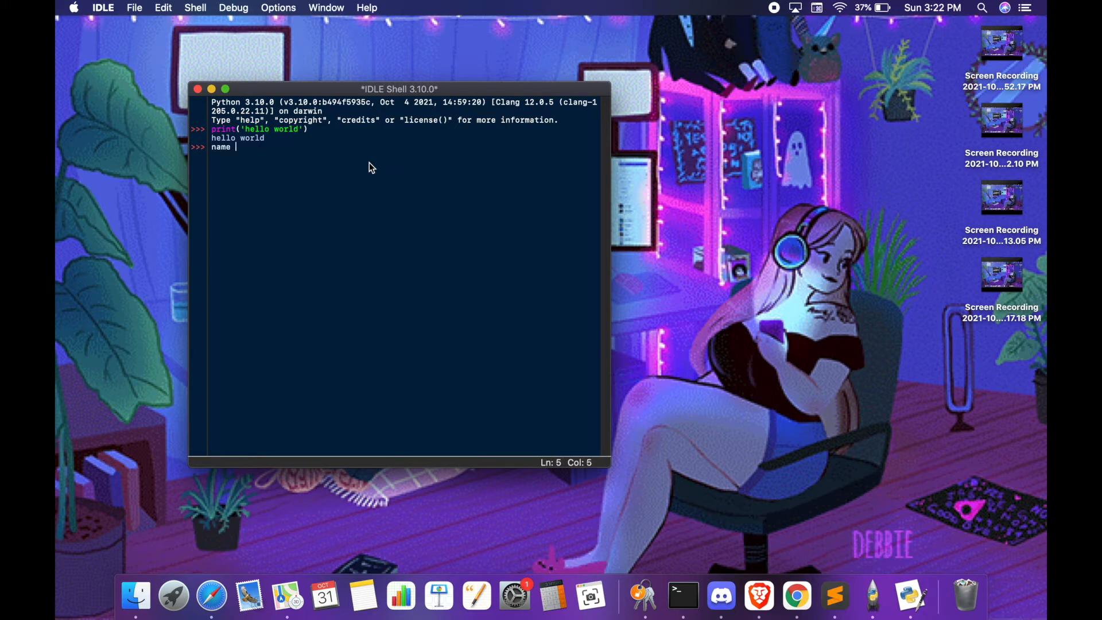
type("= 'fr")
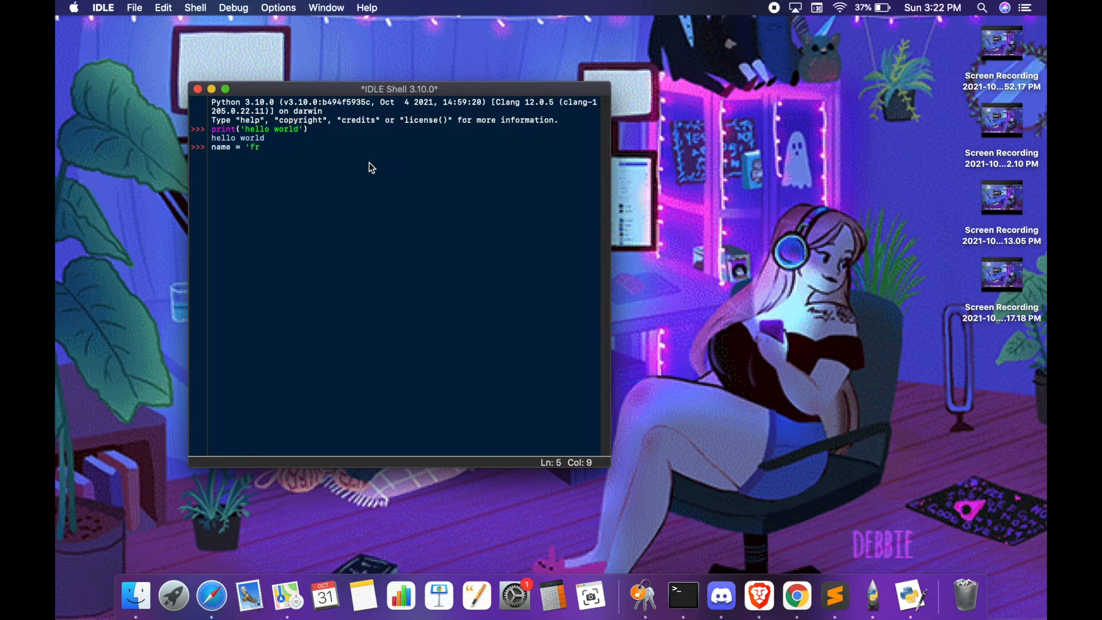
type("ancesca'")
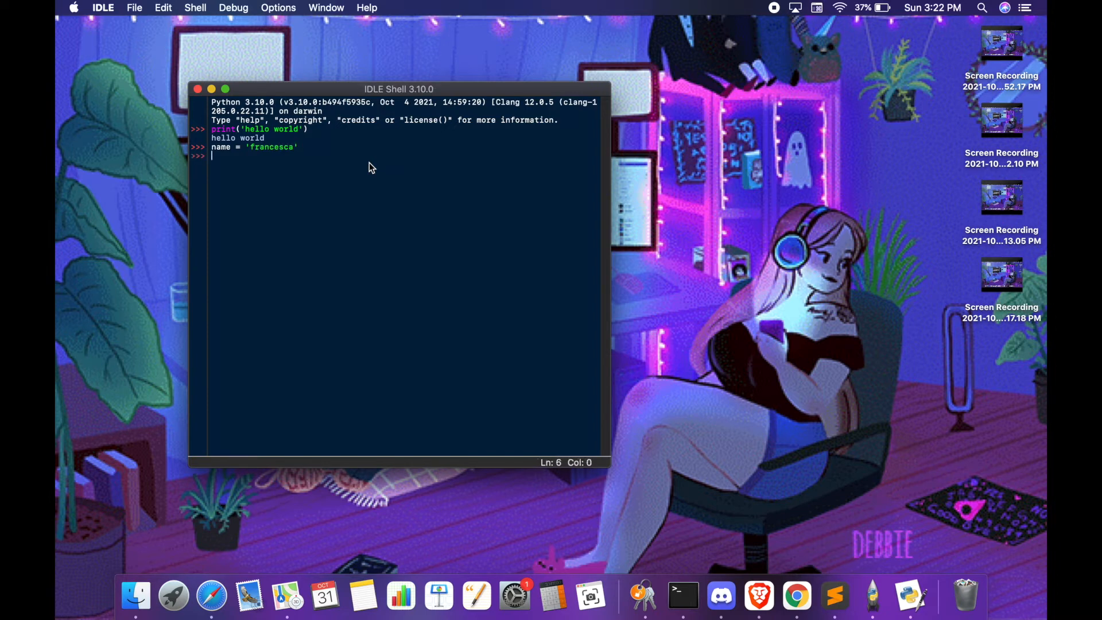
type("name")
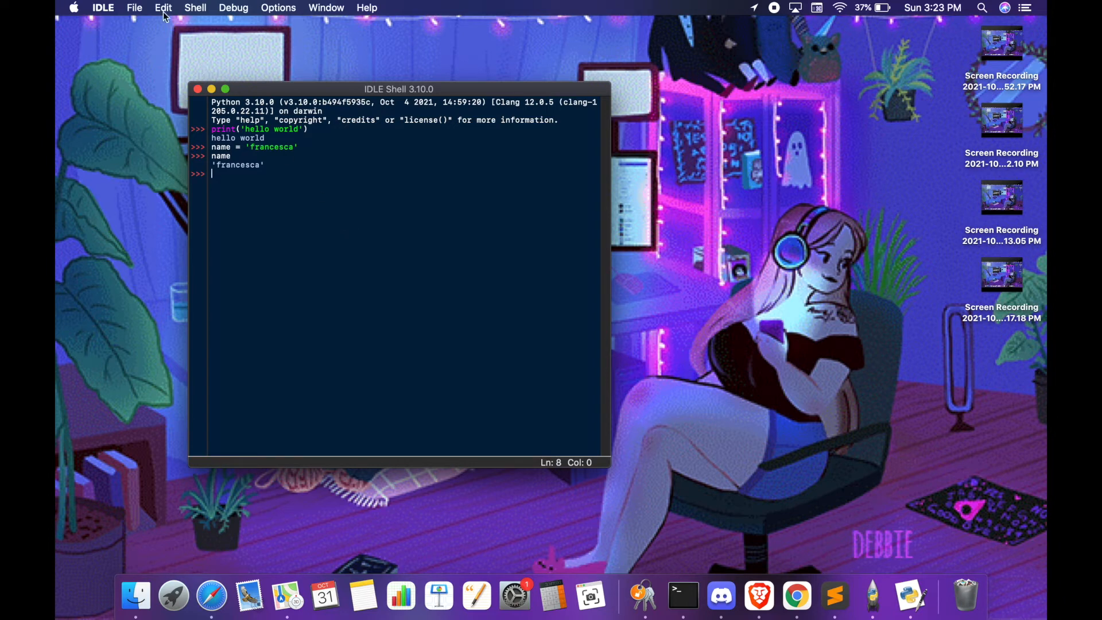
mouse_move(136, 9)
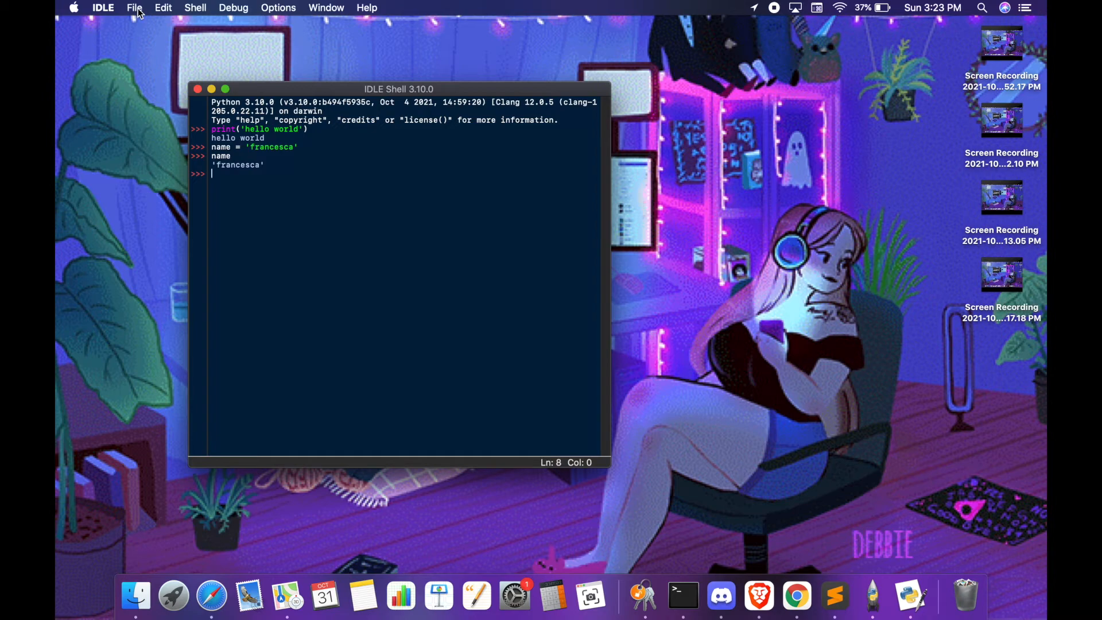
- Start a new script file with print('this is my first python program')
left_click(134, 7)
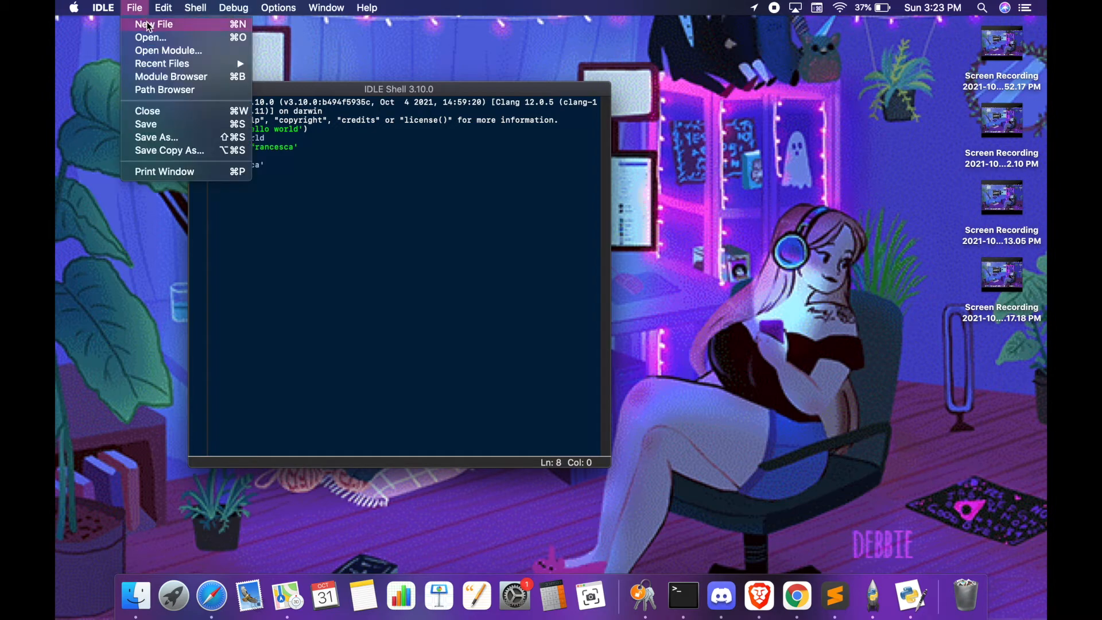
left_click(153, 24)
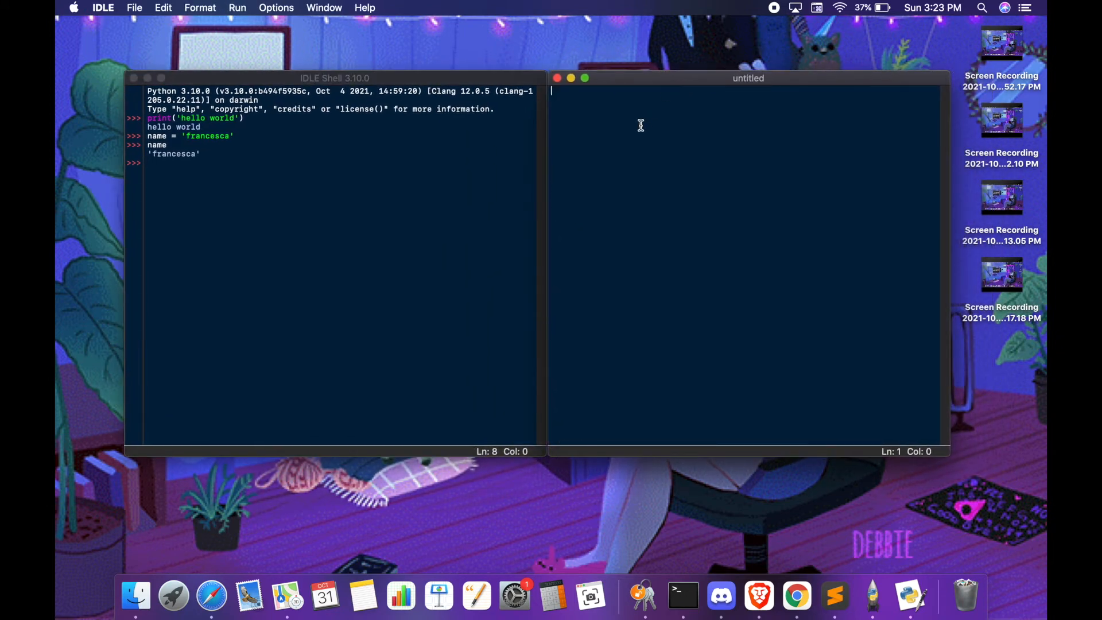
mouse_move(360, 157)
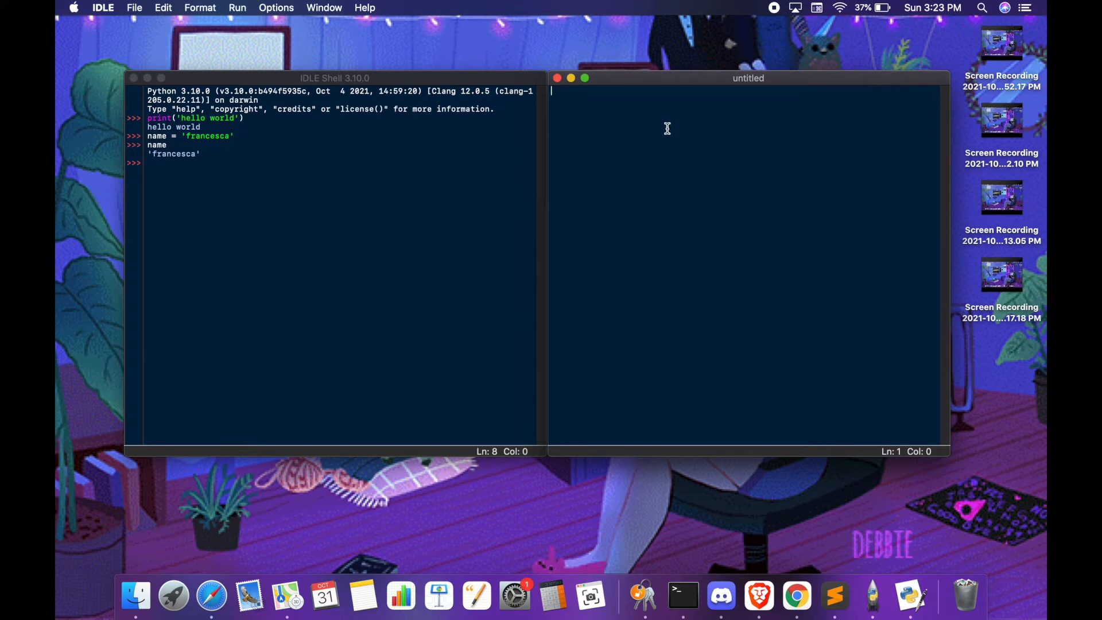
type("print(")
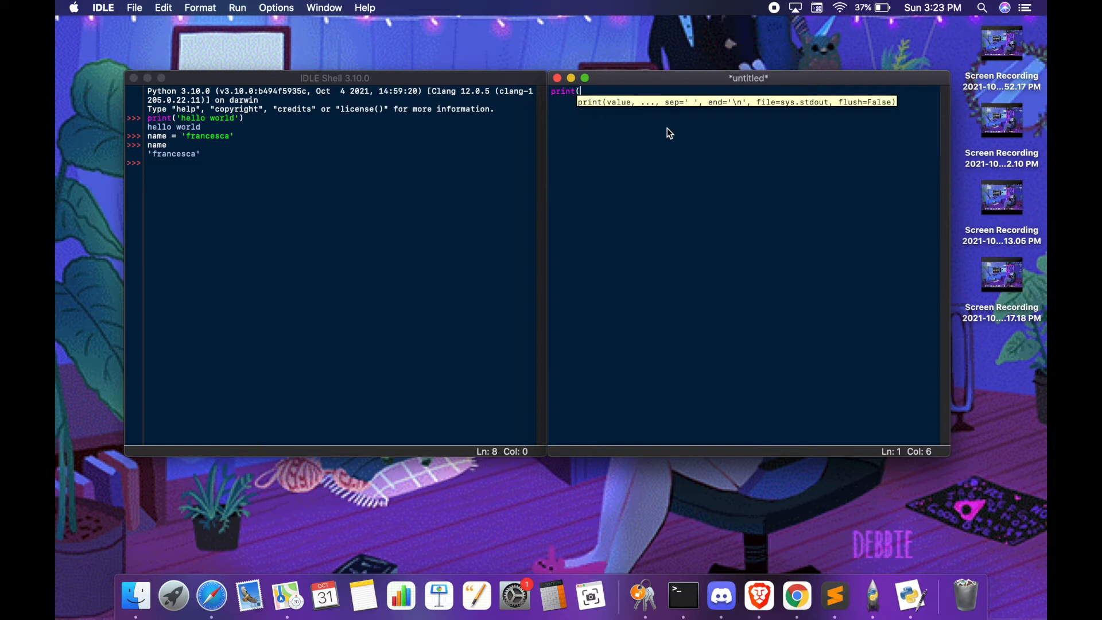
type("'this is")
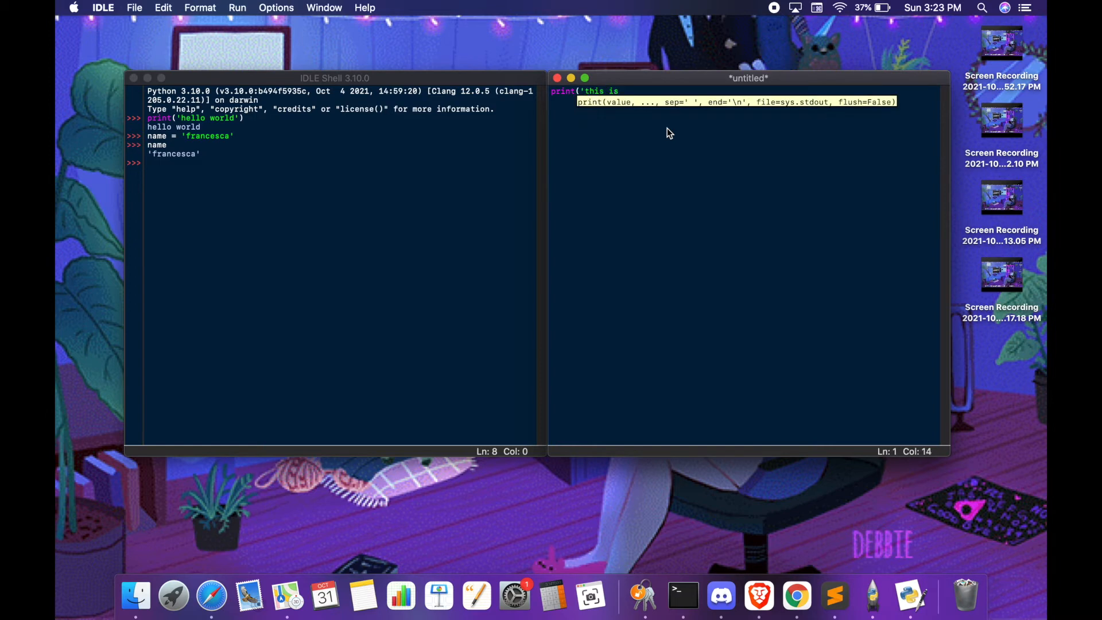
type("my first")
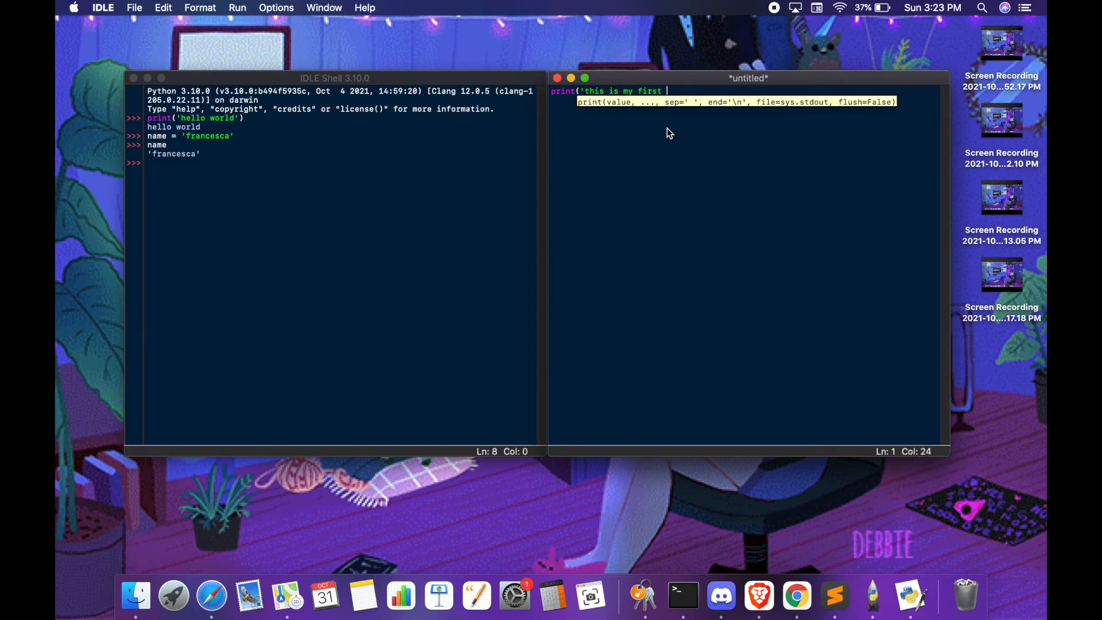
type("python")
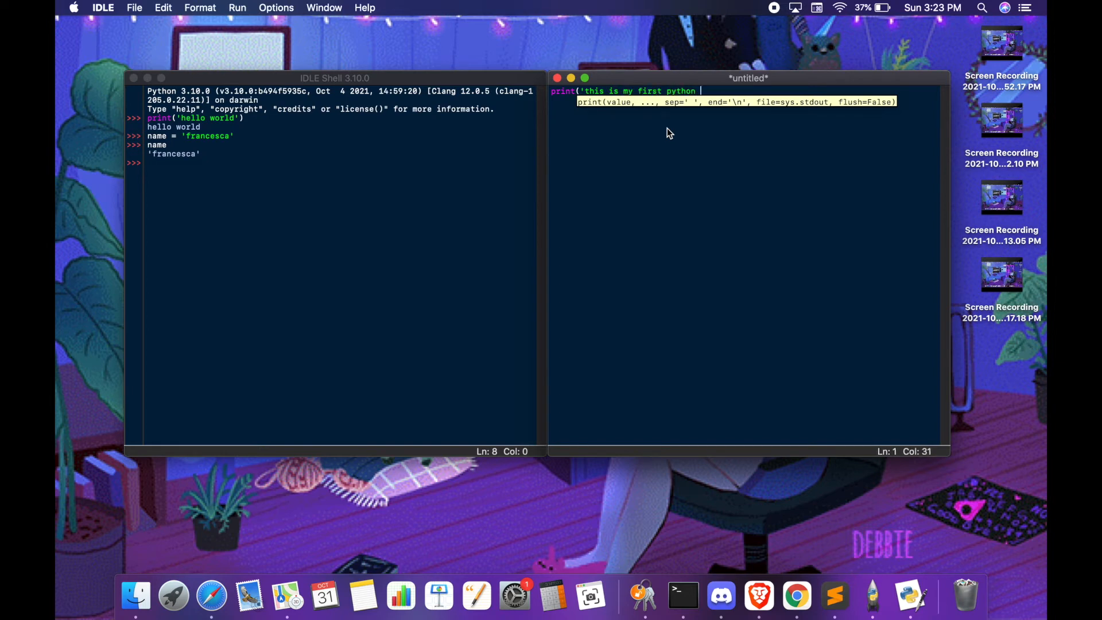
type("program")
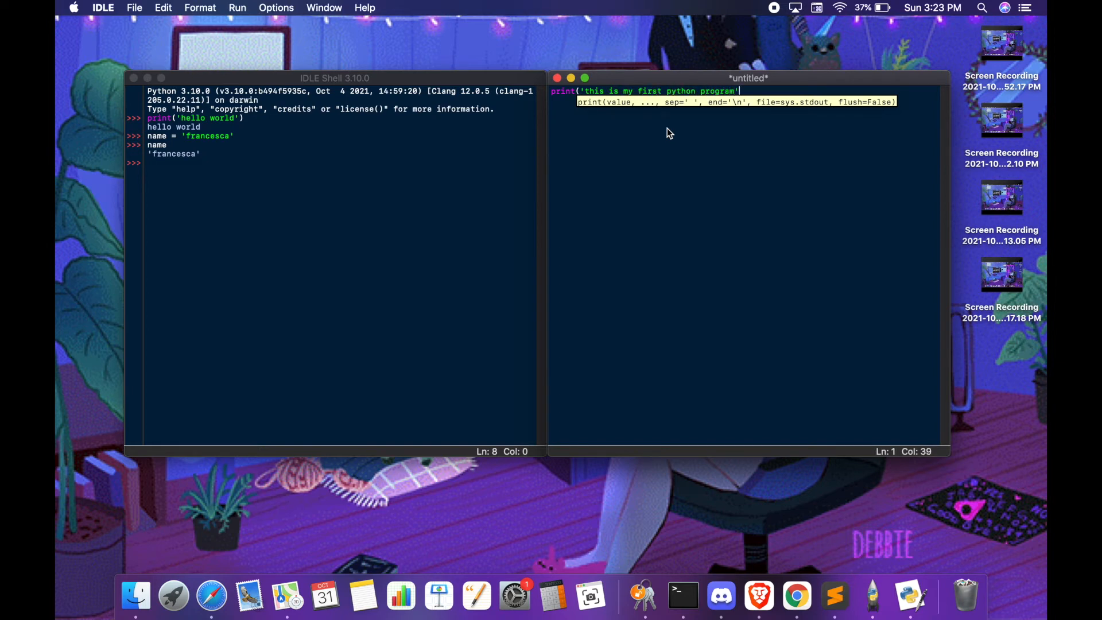
- Add name = 'francesca' and print('hello ' + name) to the script
type("name =")
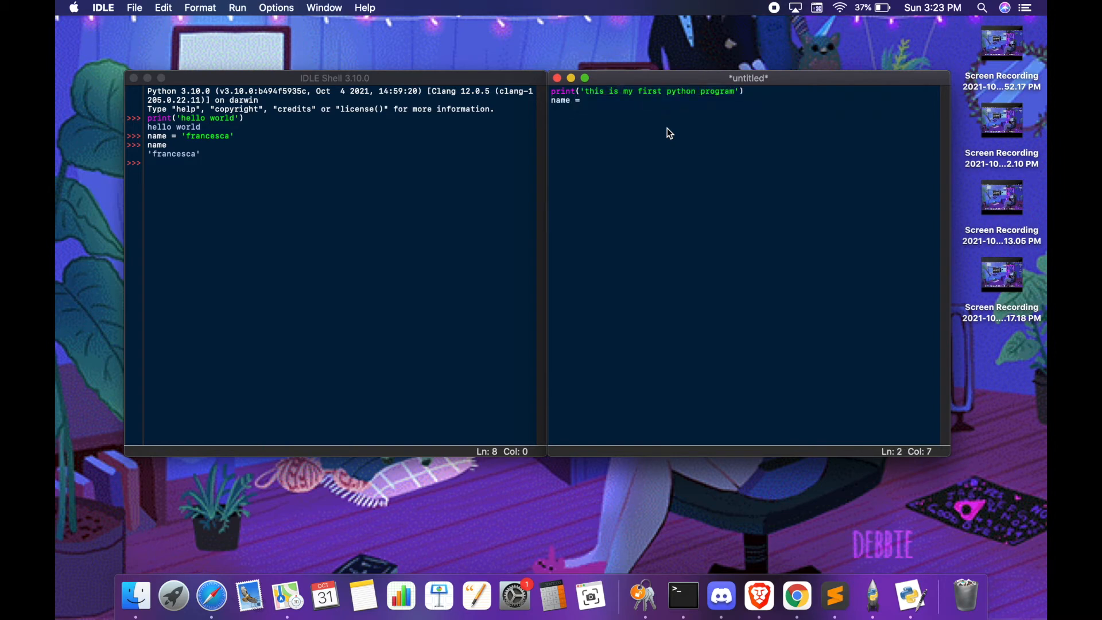
type("'franc")
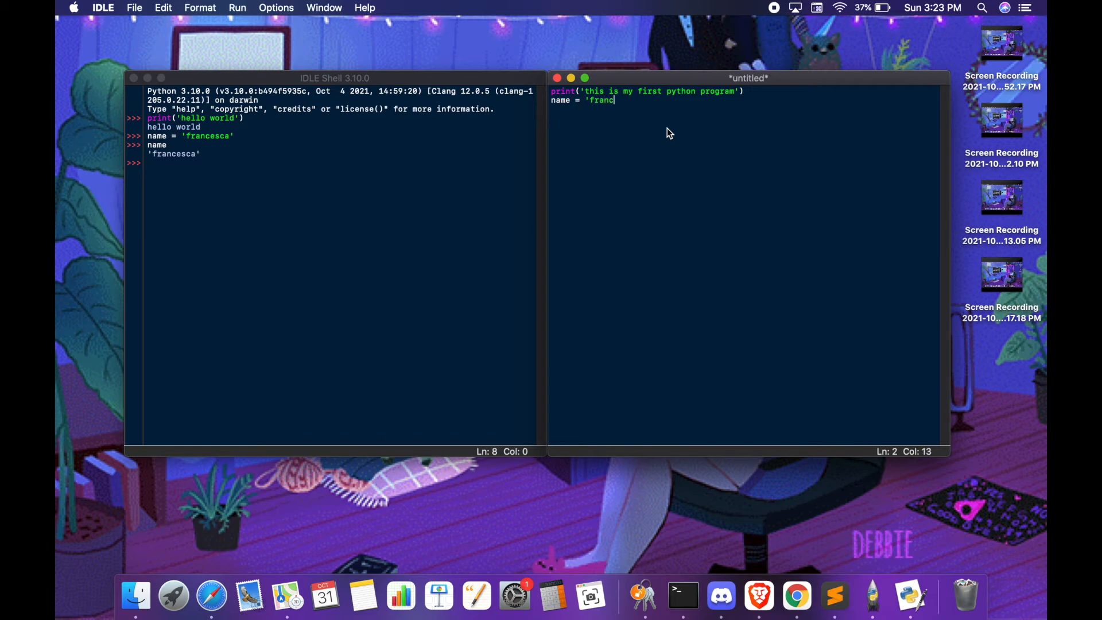
type("esca'")
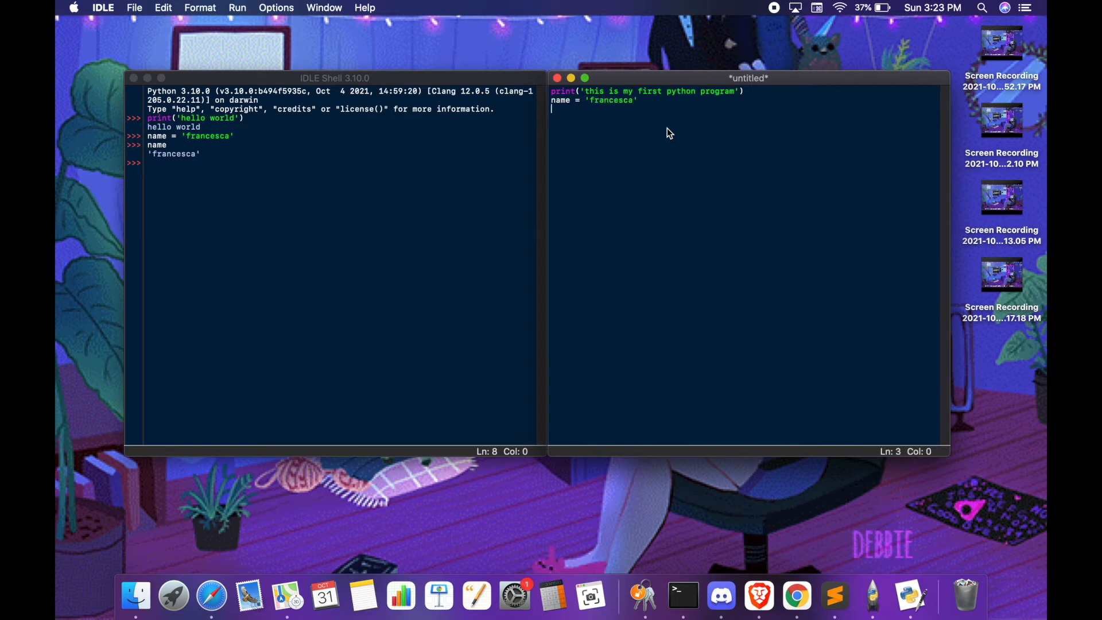
type("print")
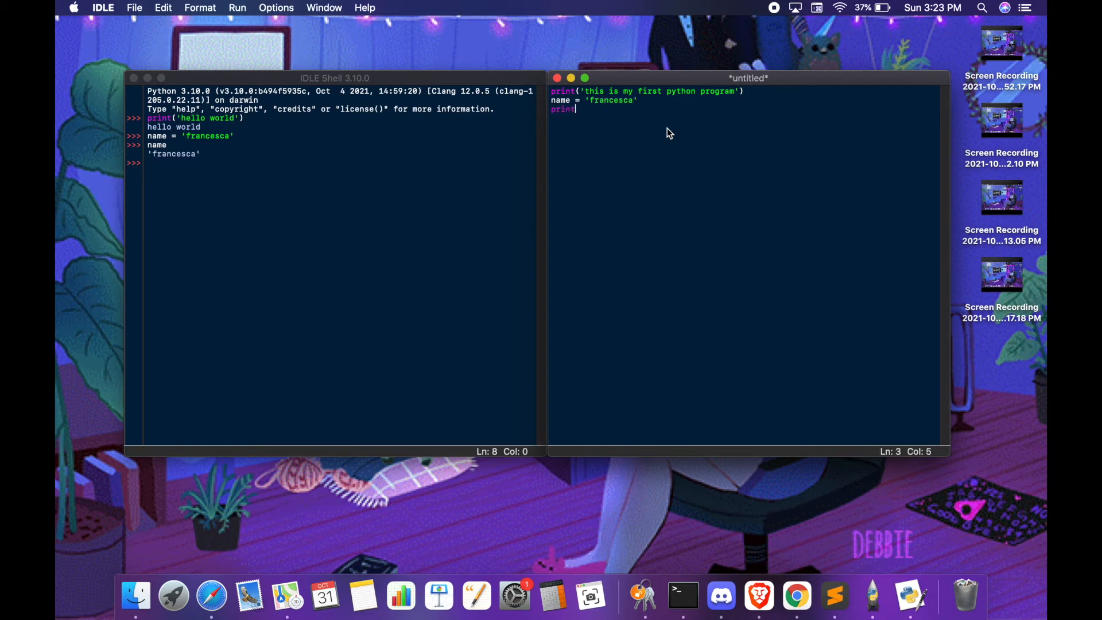
type("(")
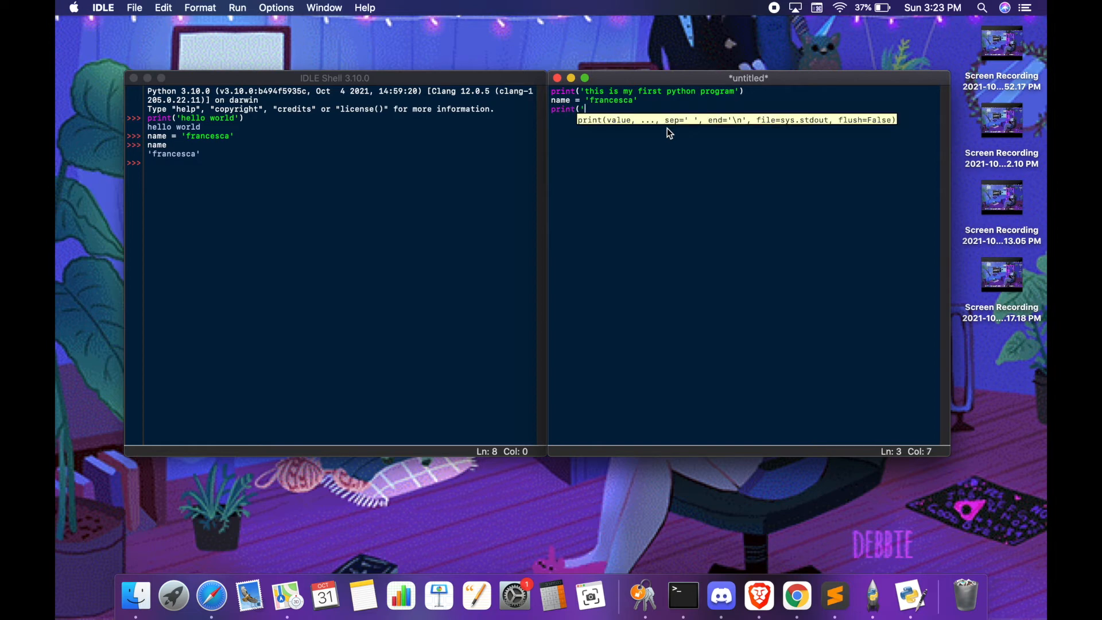
type("'hello ' +")
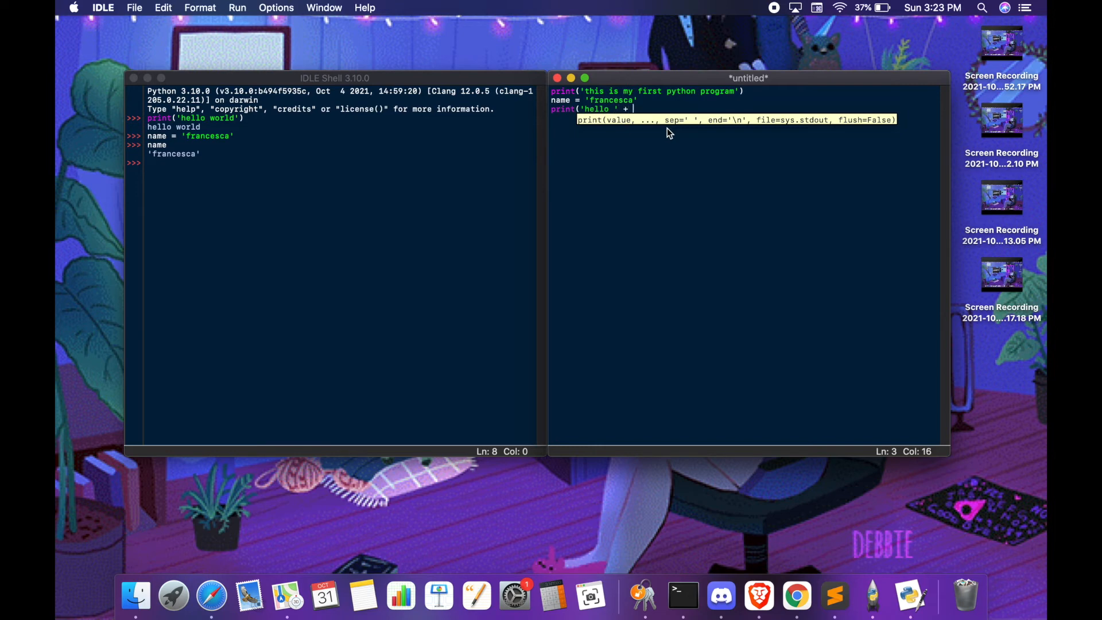
type("name)")
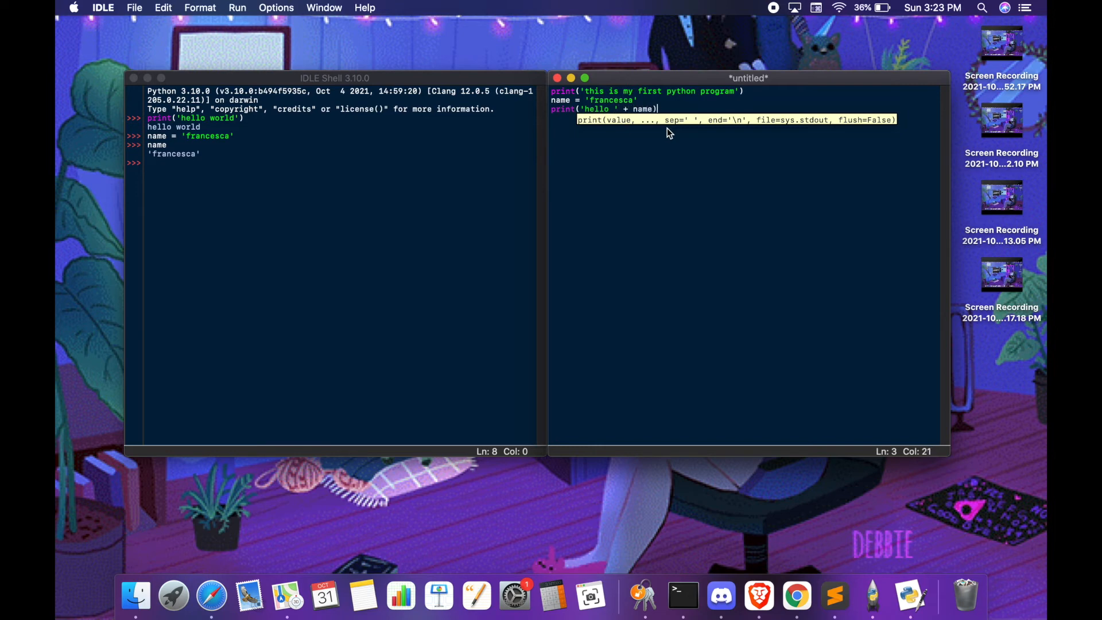
- Save the script as helloworld.py in the Python code folder under Programming
left_click(134, 7)
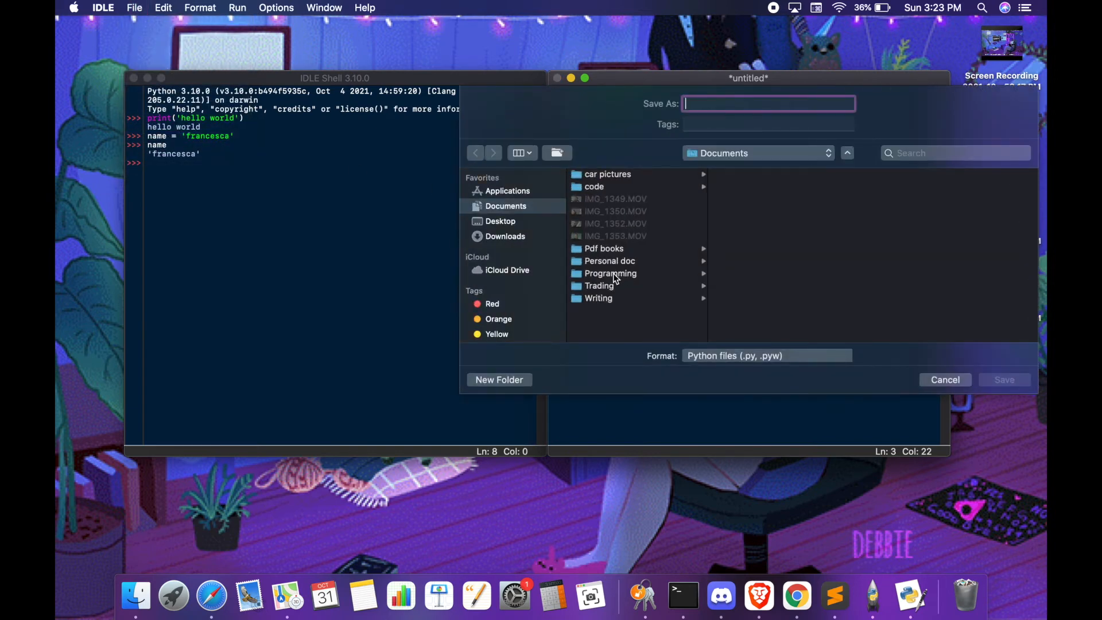
left_click(610, 273)
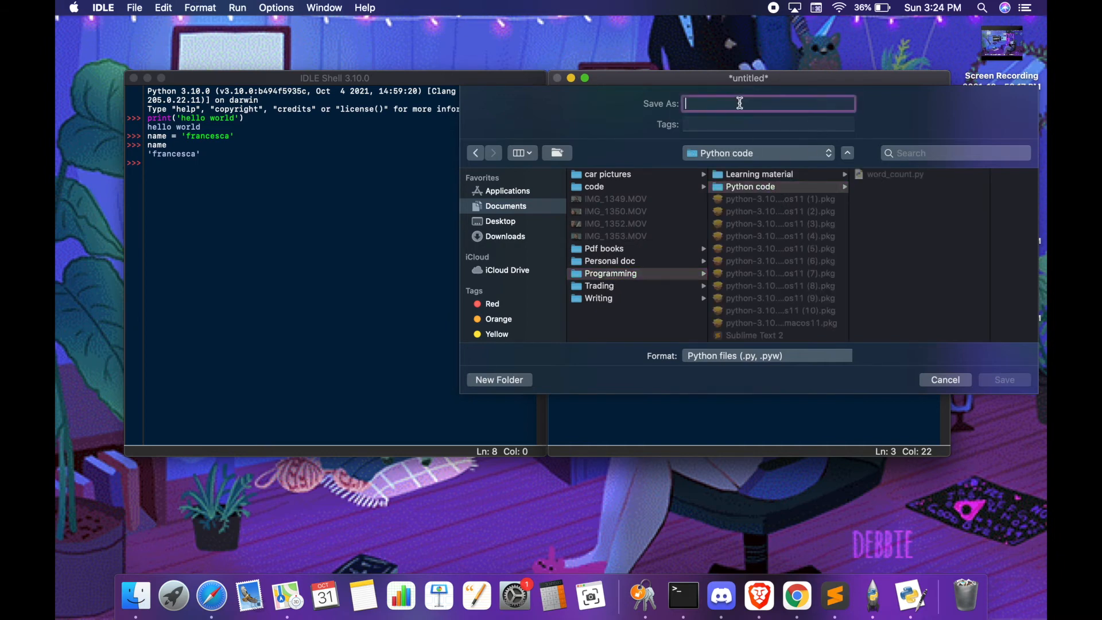
type("helloworl")
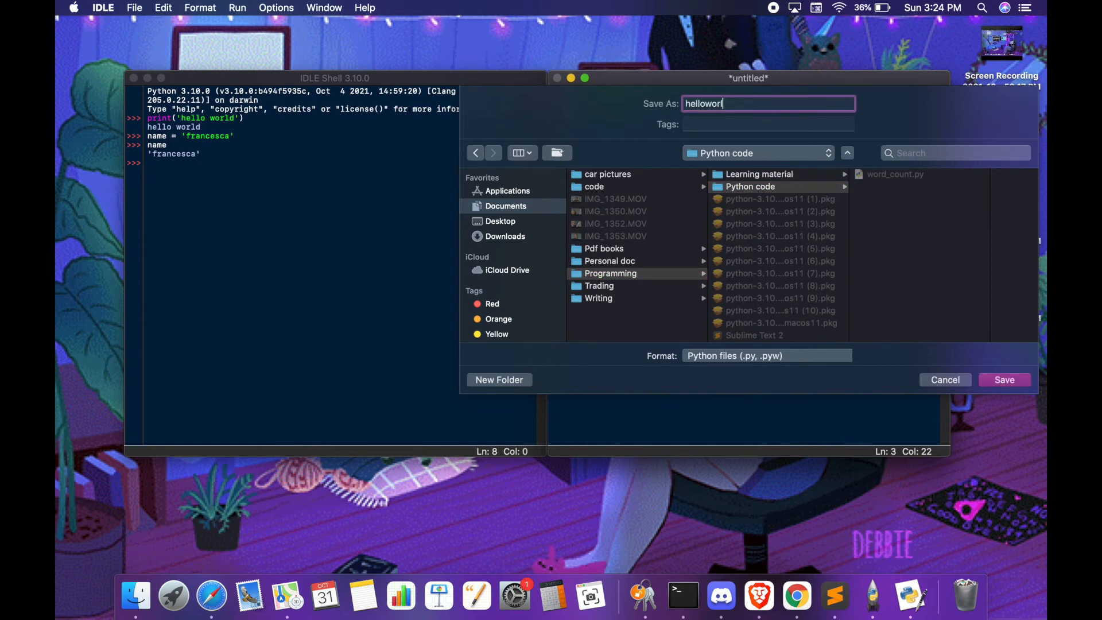
type("d.py")
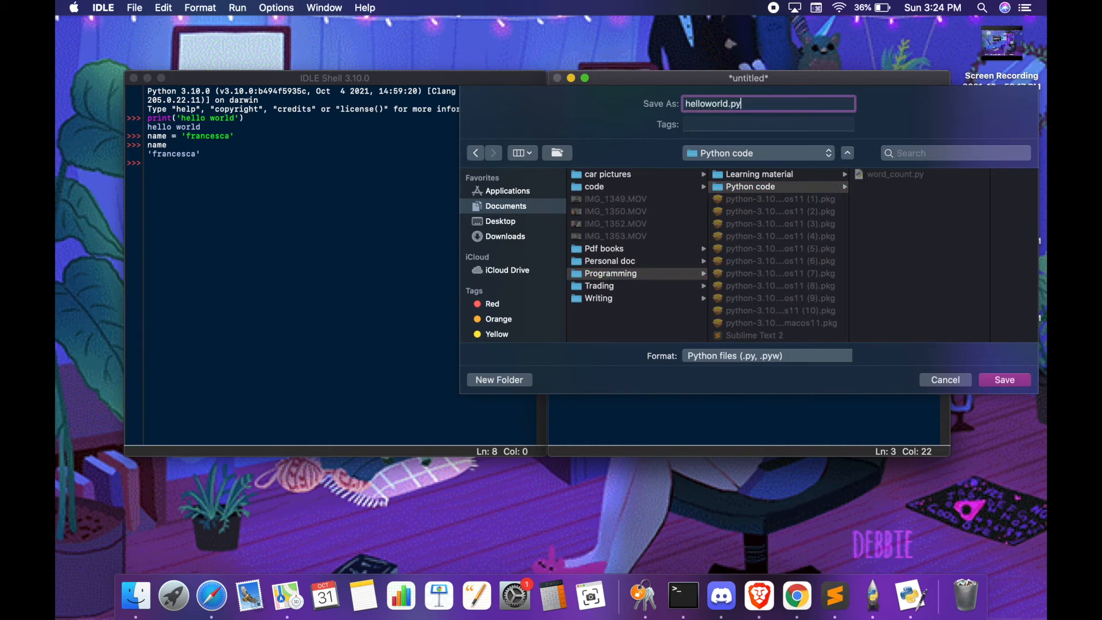
mouse_move(866, 221)
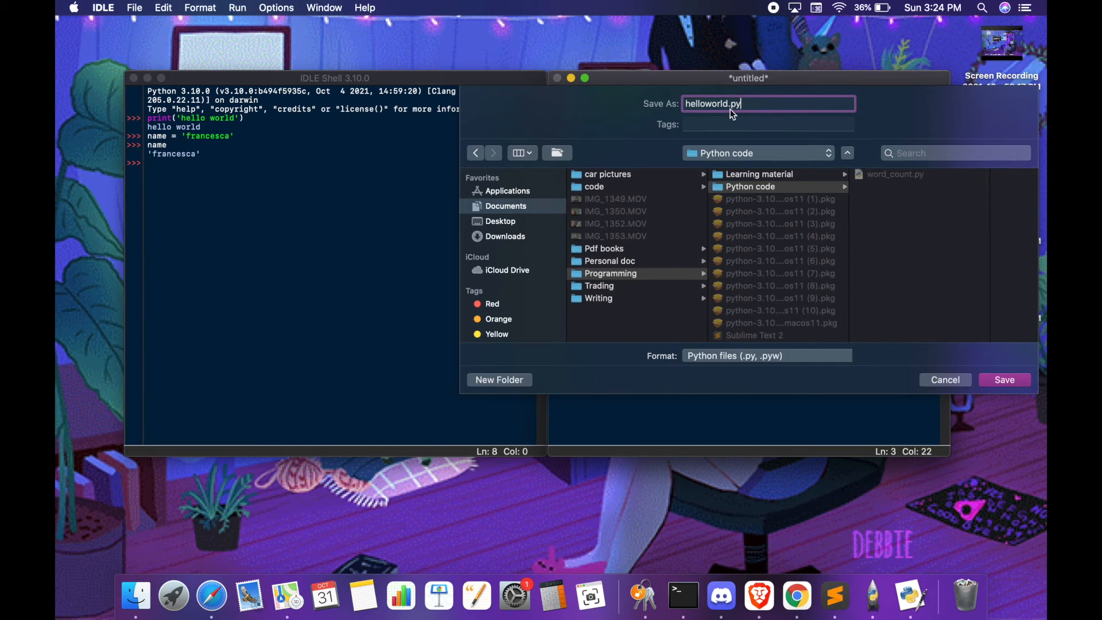
mouse_move(740, 109)
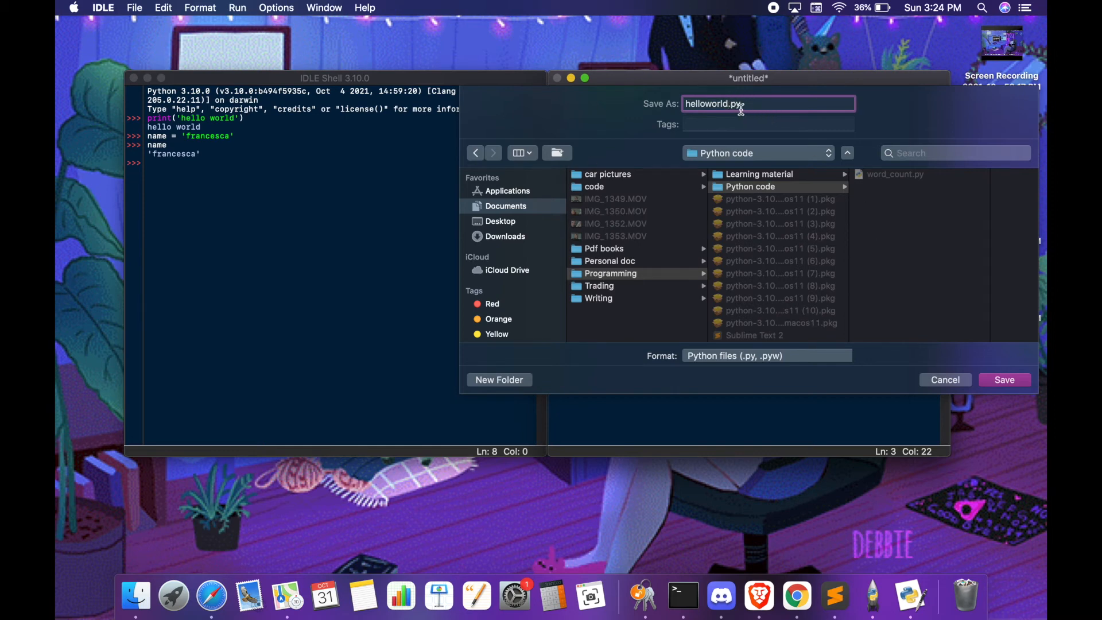
left_click(1004, 378)
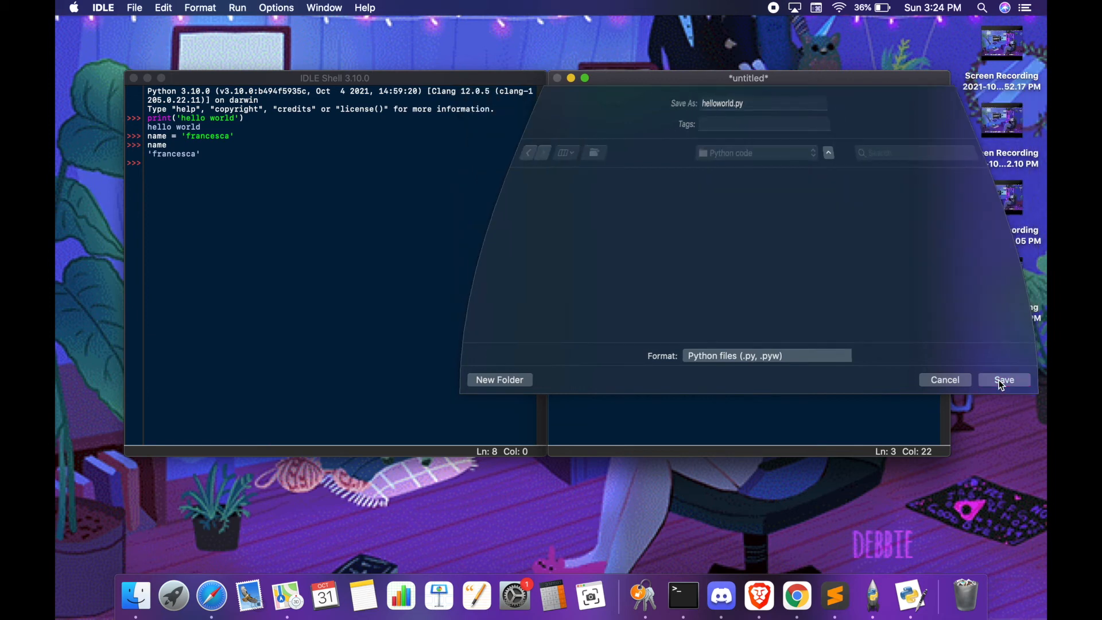
- Run helloworld.py so the shell shows the first-program message and hello francesca
left_click(1005, 380)
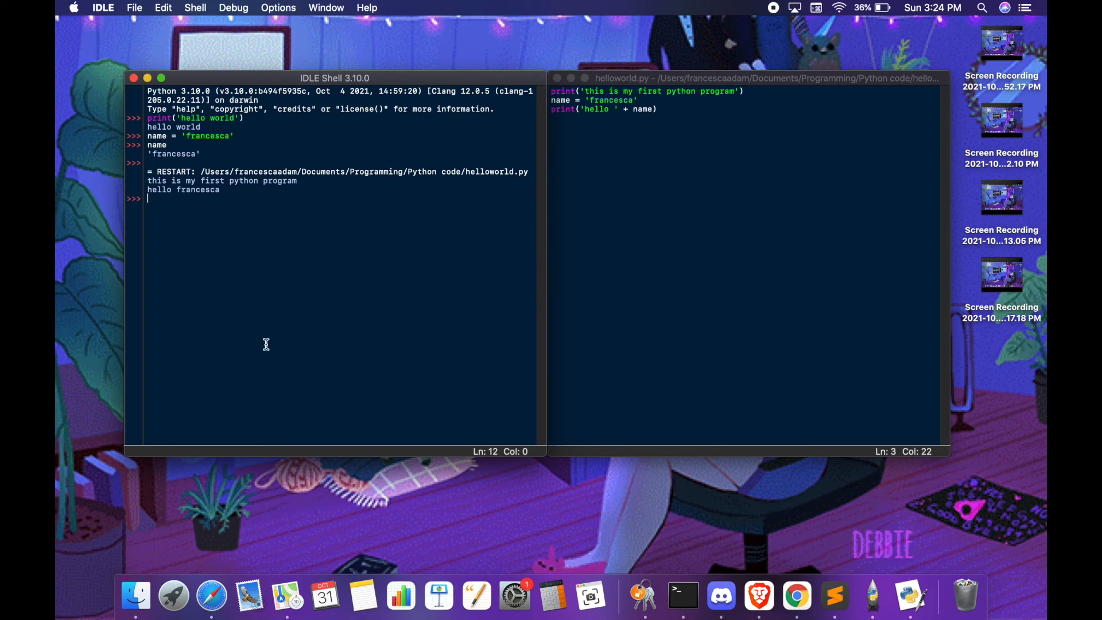
mouse_move(147, 202)
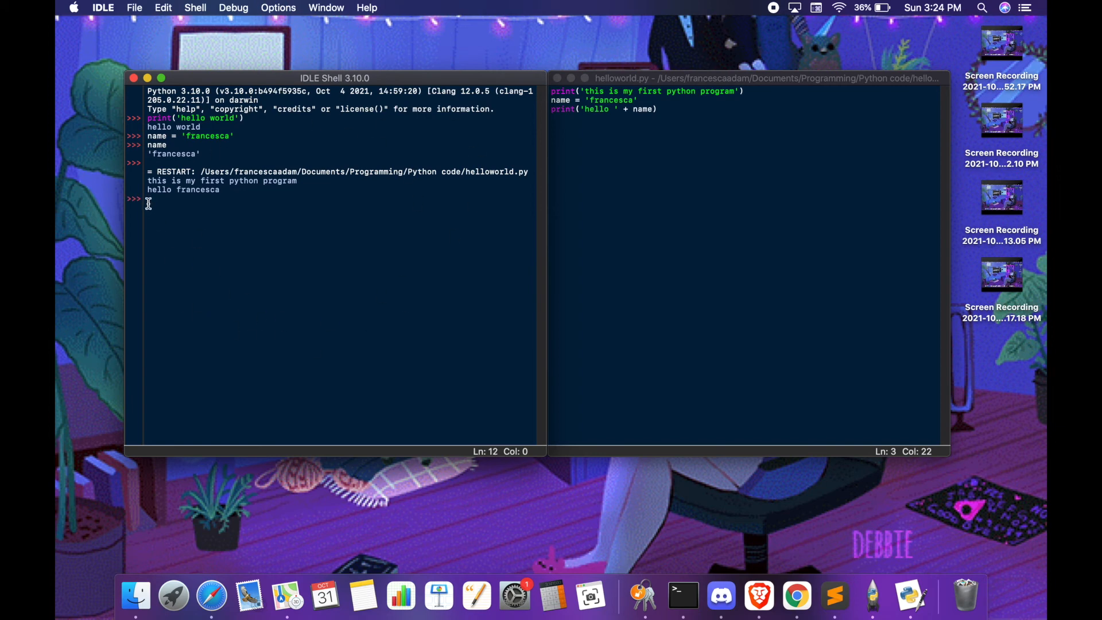
mouse_move(505, 179)
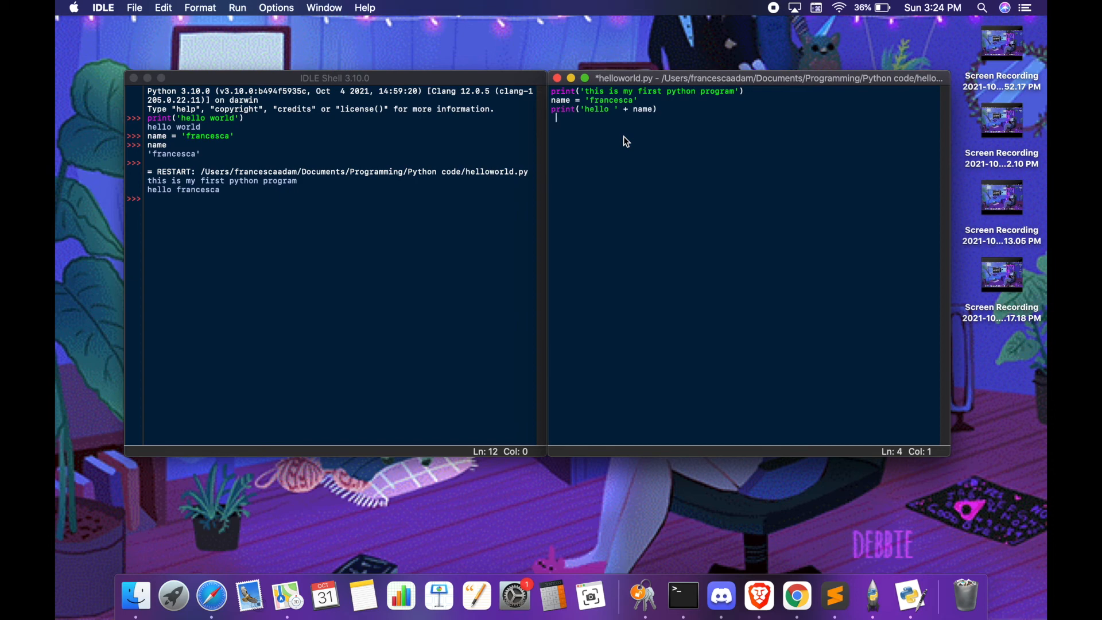
- Add a print( name + name ) line to helloworld.py
type("Prin")
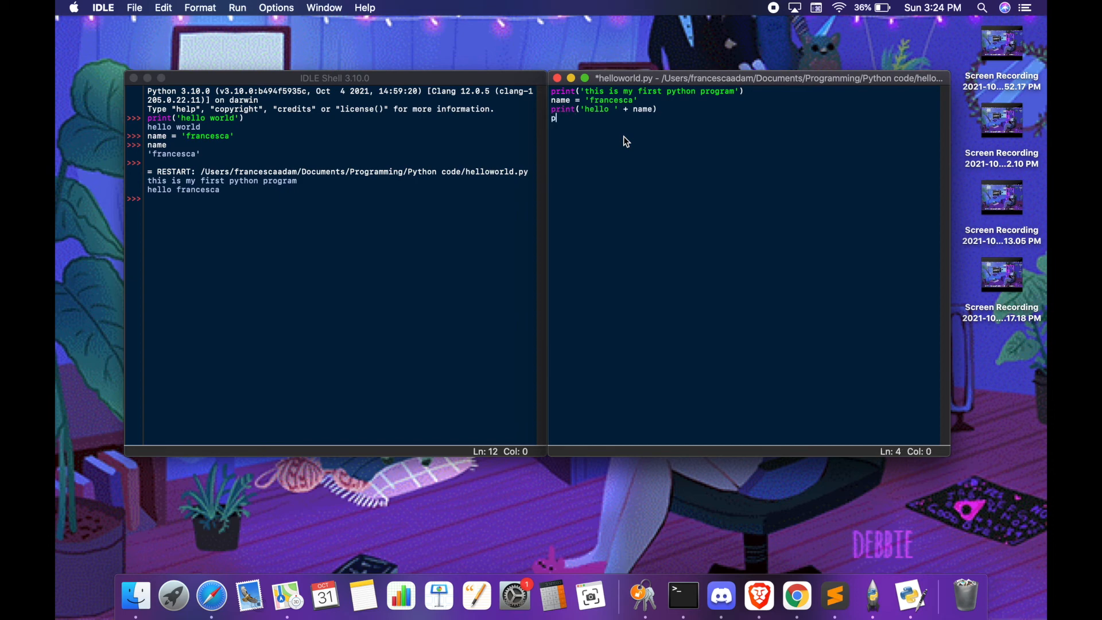
type("print(")
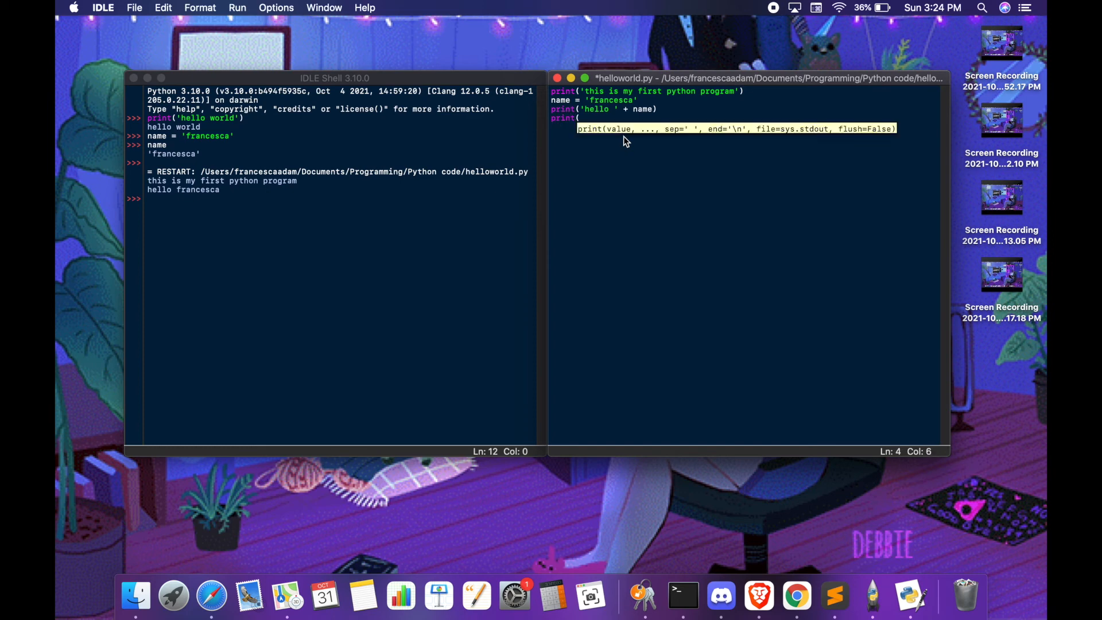
type("name +")
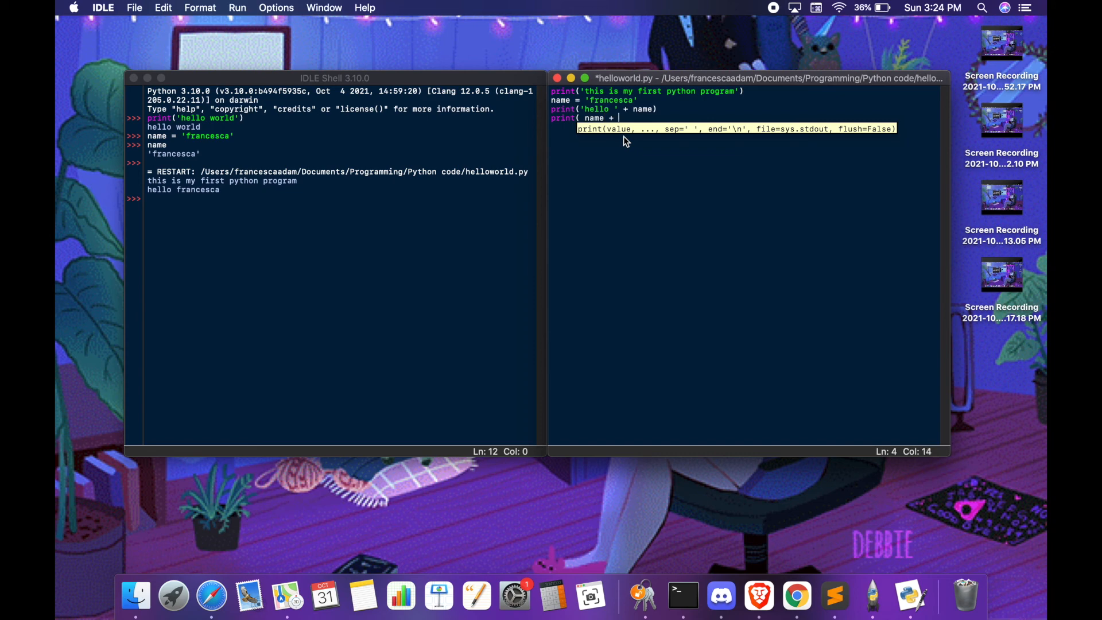
type("name")
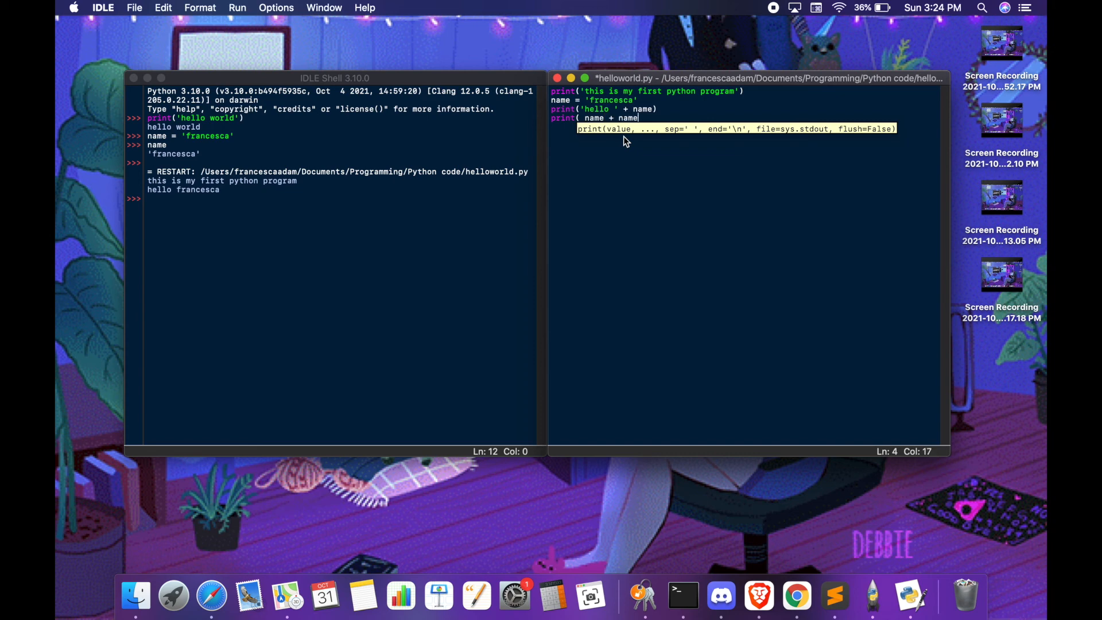
type(")")
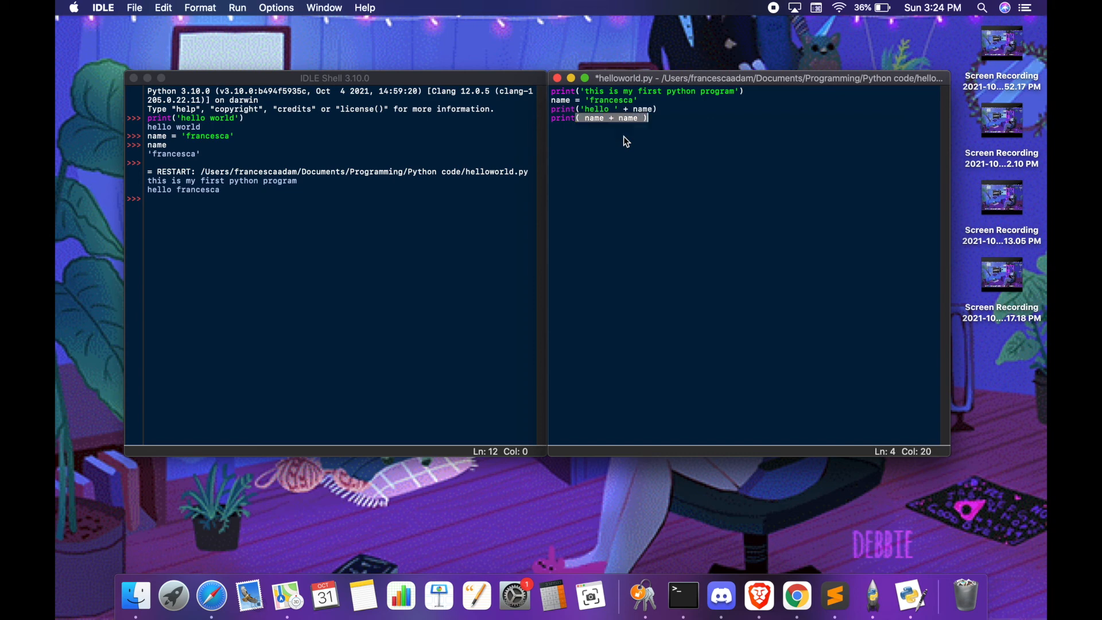
- Save the edited script and rerun it so the shell also shows the doubled name
left_click(135, 7)
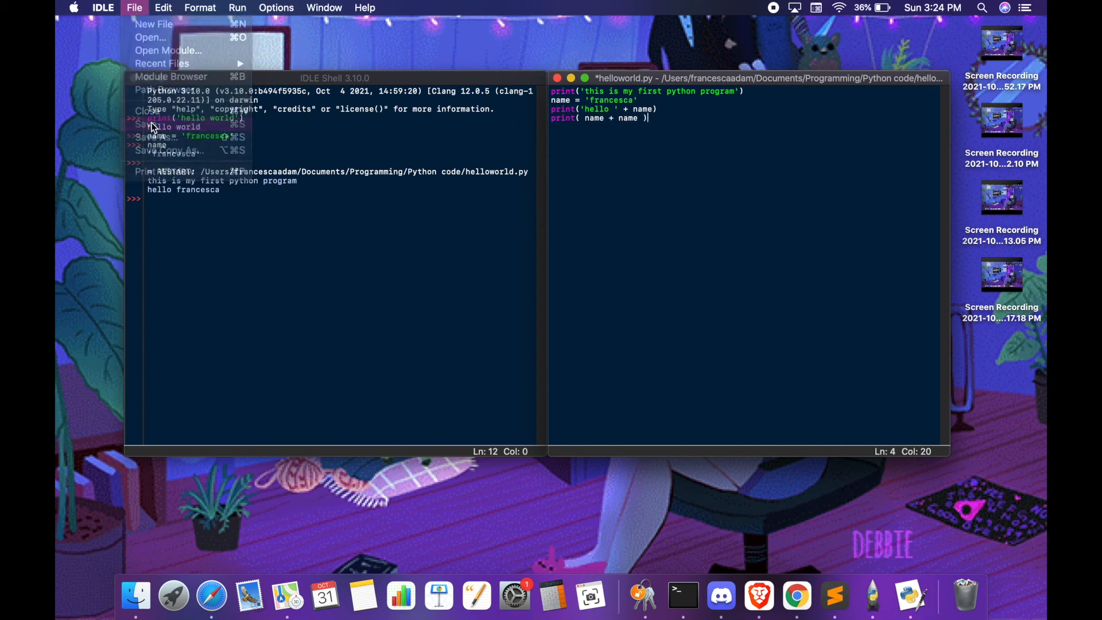
left_click(236, 6)
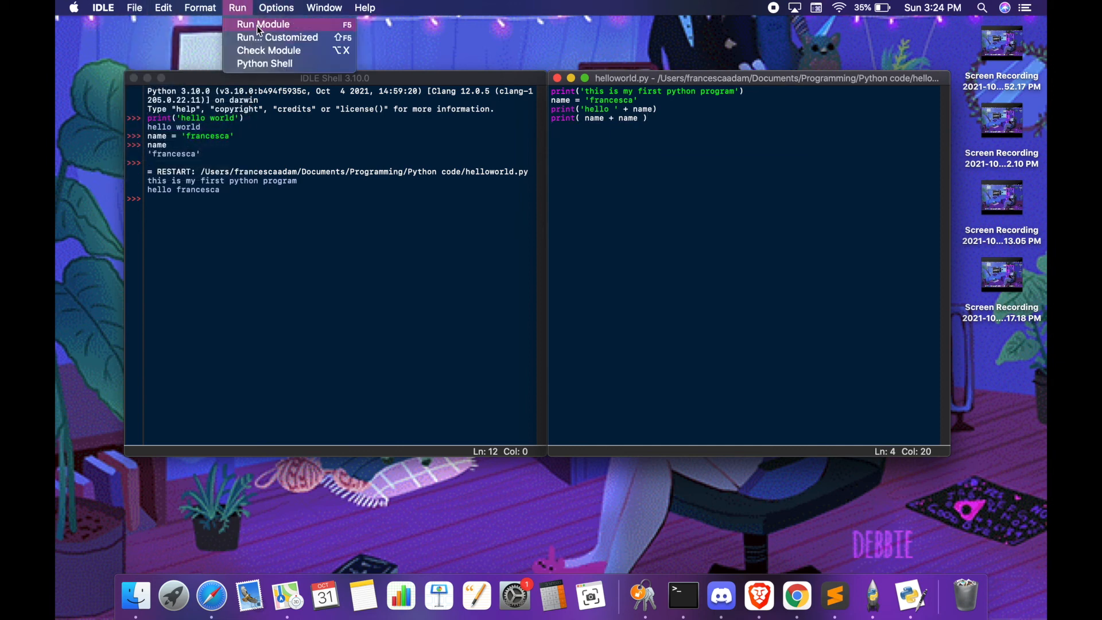
left_click(261, 24)
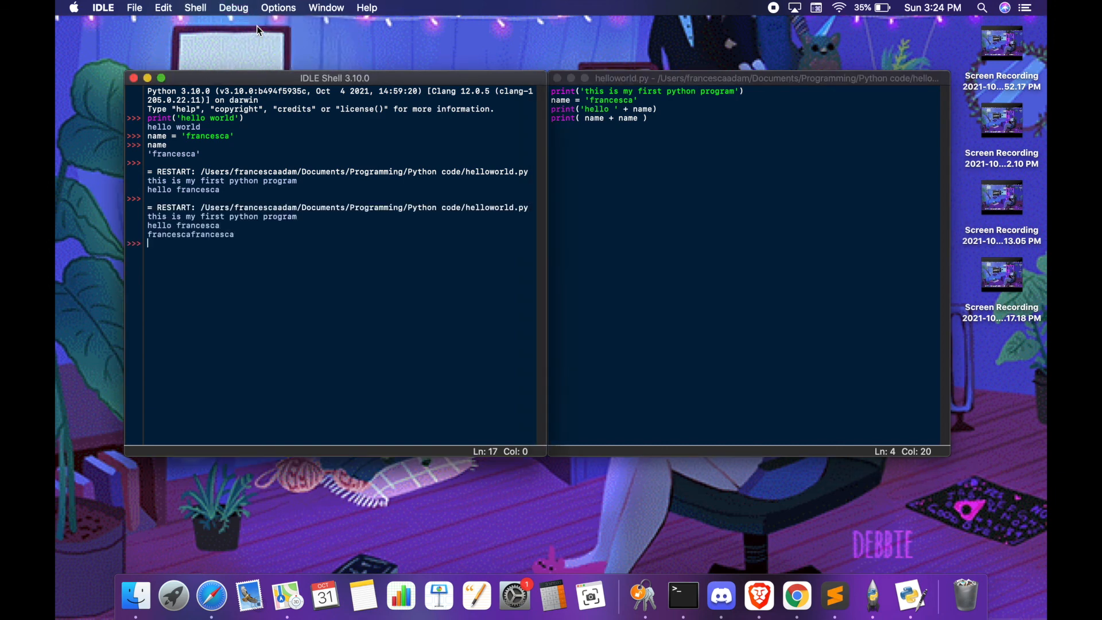